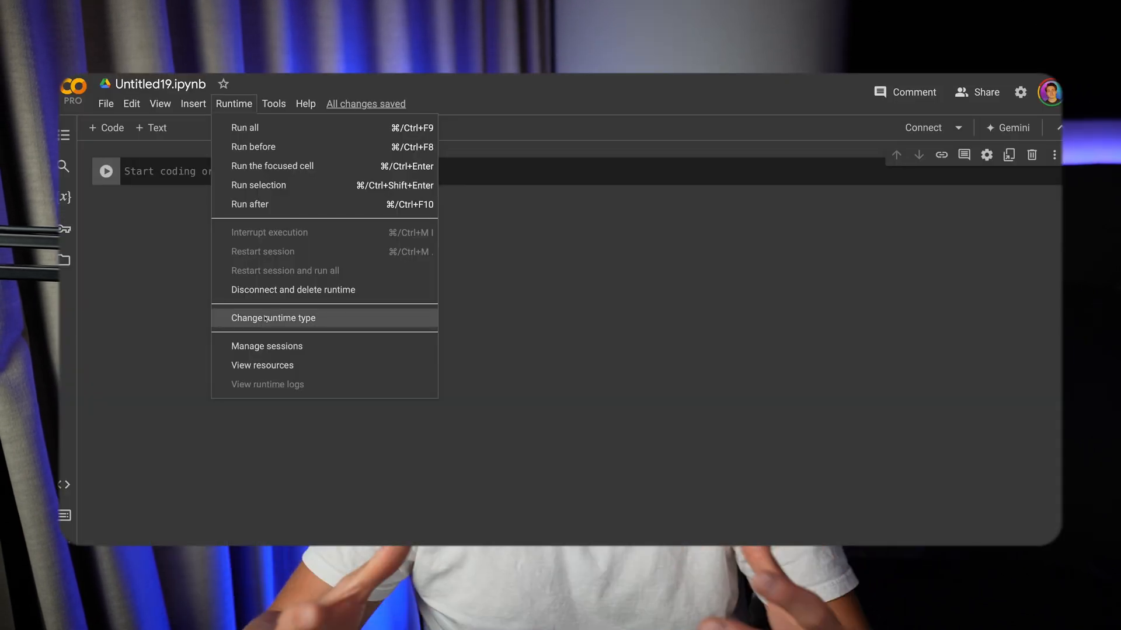
# Open the Change runtime type settings for the new Colab notebook
pyautogui.click(273, 318)
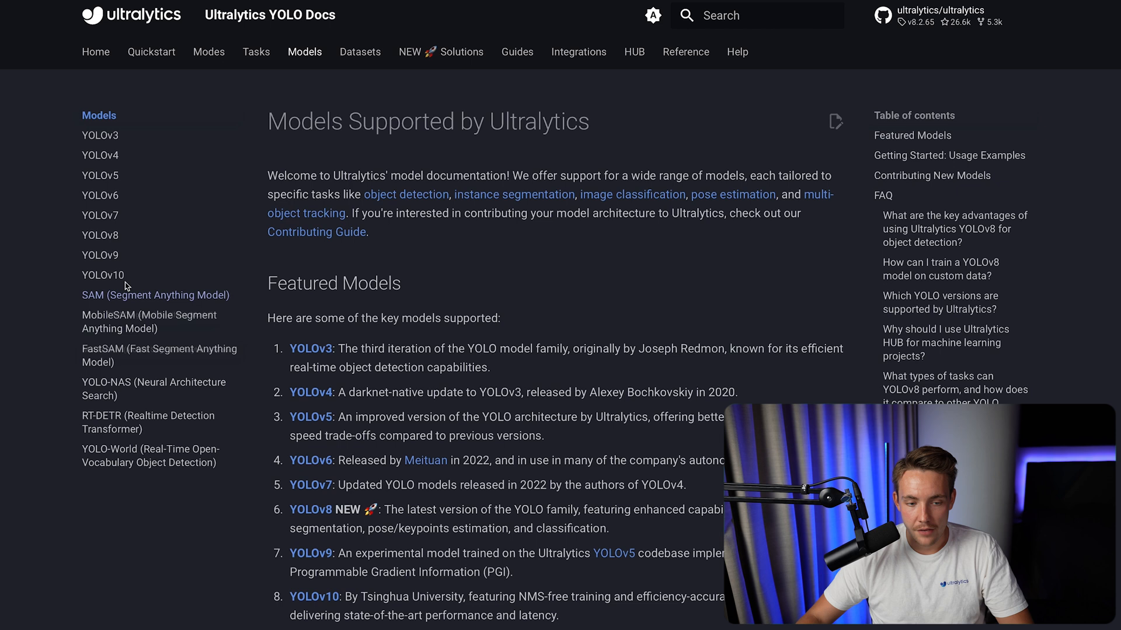
# Browse the YOLOv10 docs page's model variants and performance comparison tables
pyautogui.click(102, 275)
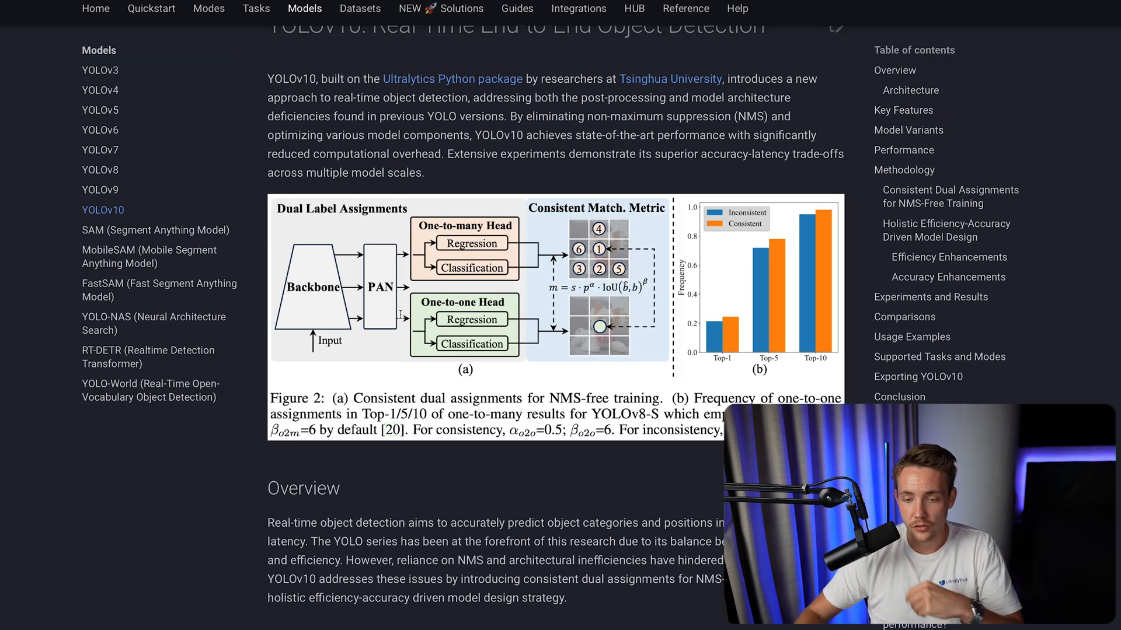
pyautogui.scroll(-3)
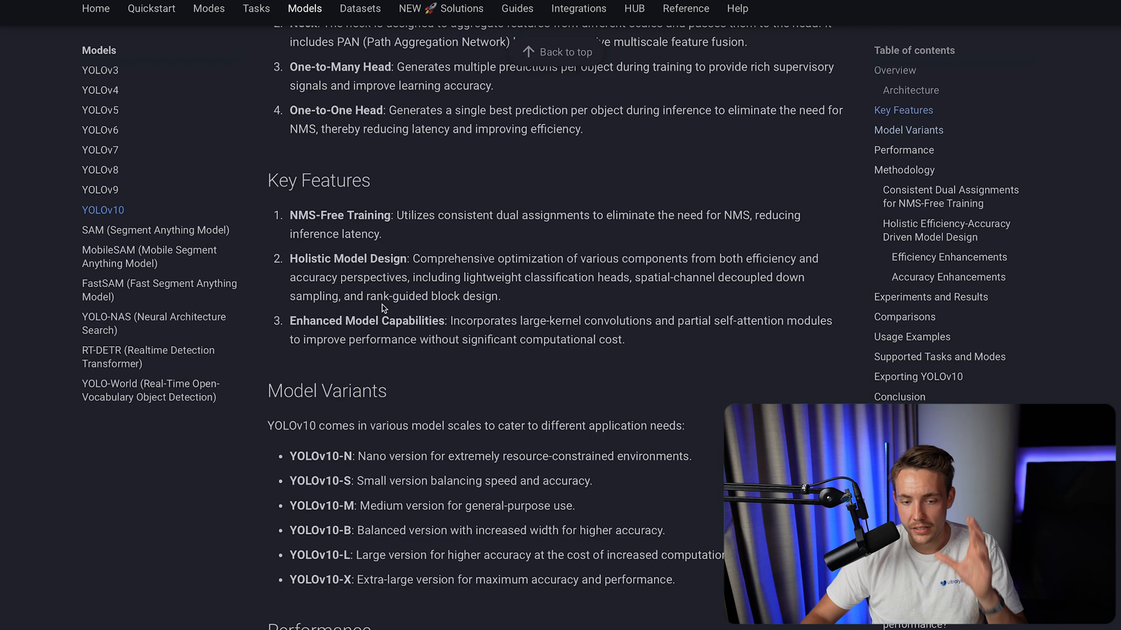
pyautogui.scroll(-3)
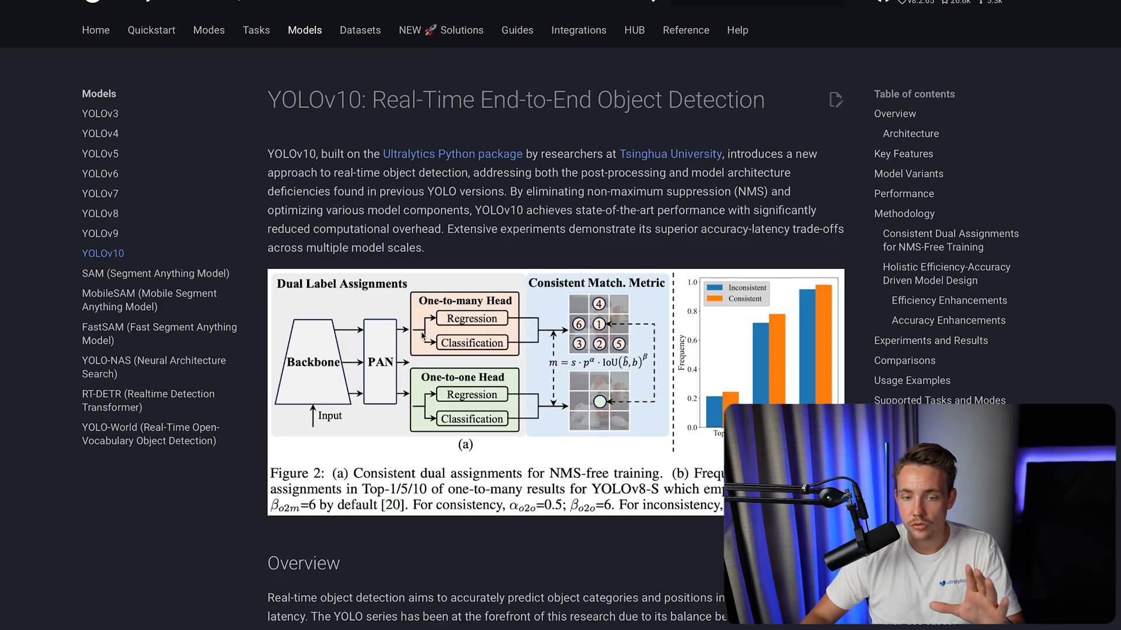
pyautogui.scroll(-3)
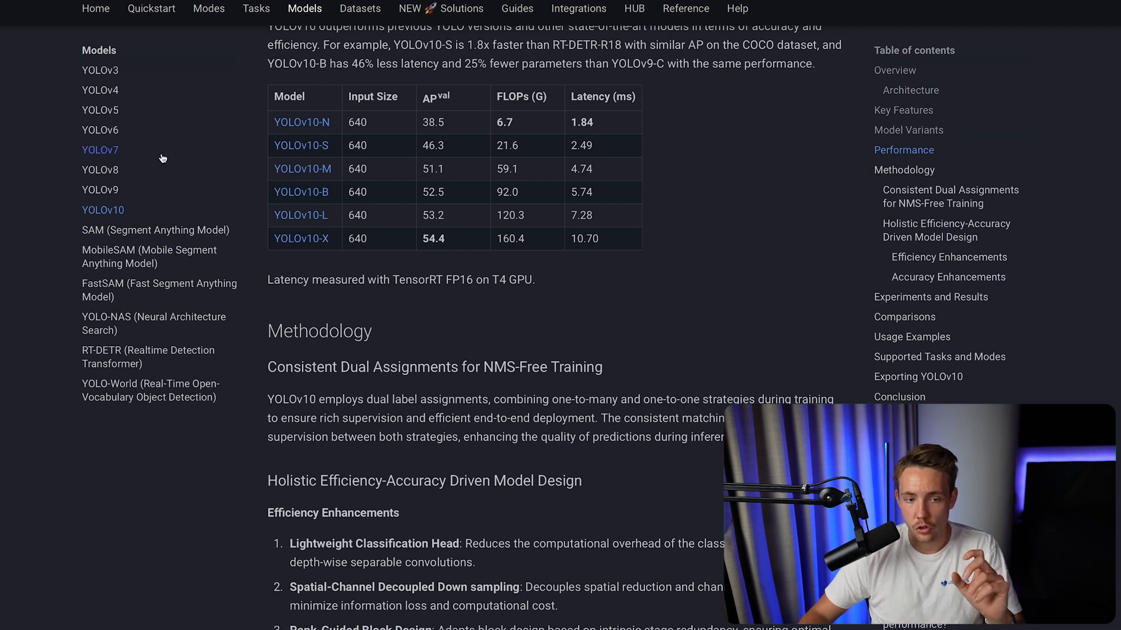
pyautogui.scroll(-3)
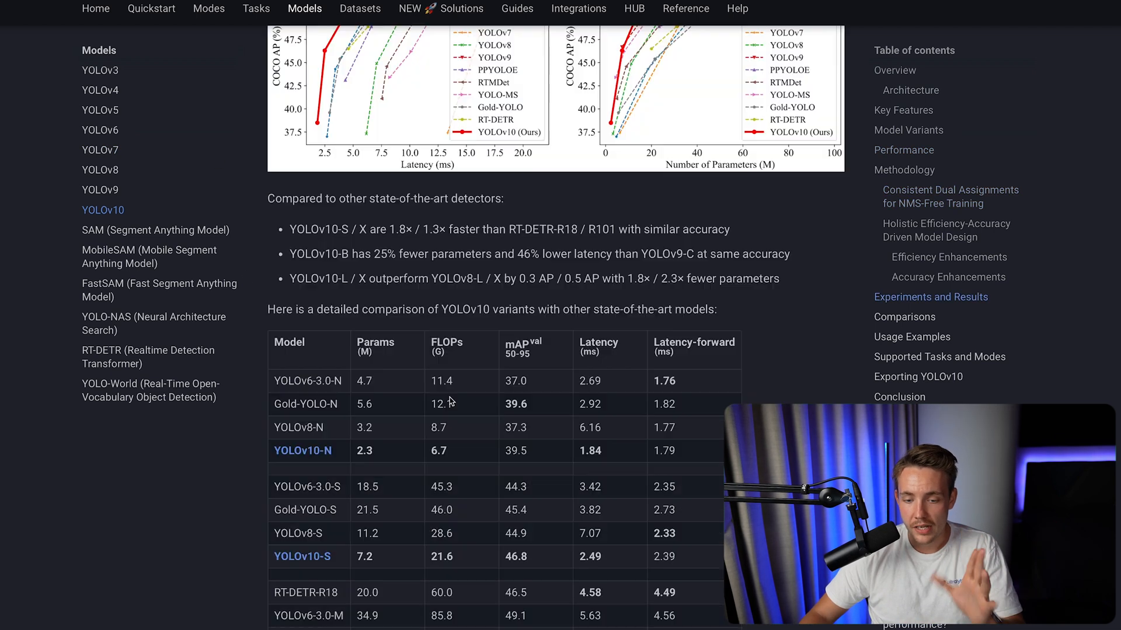
pyautogui.click(208, 9)
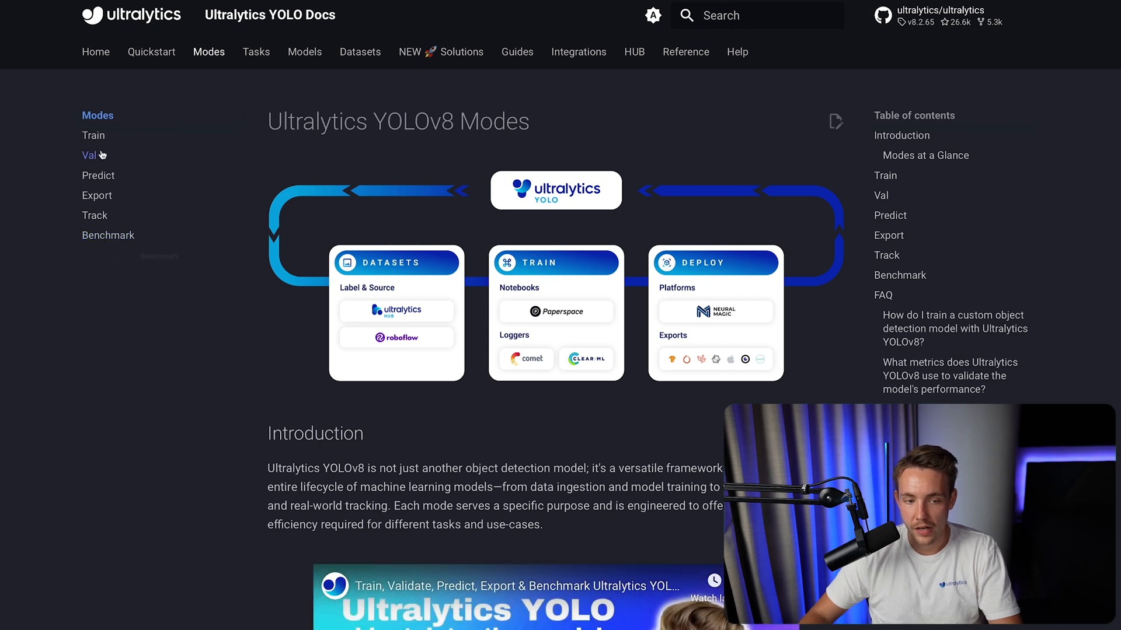
pyautogui.moveTo(108, 235)
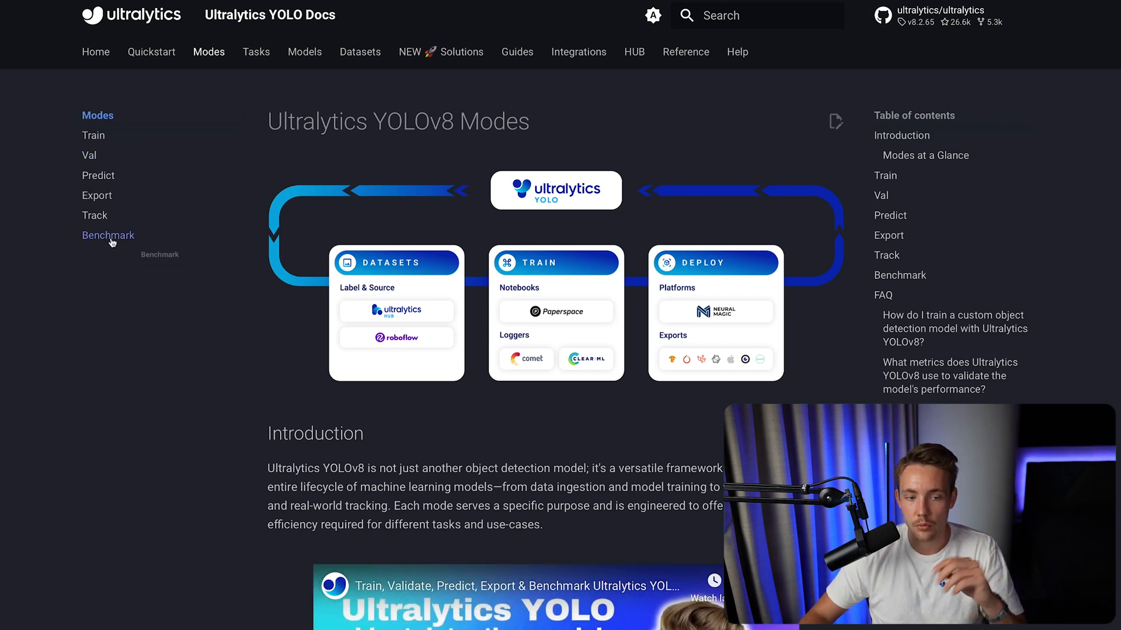
pyautogui.moveTo(109, 250)
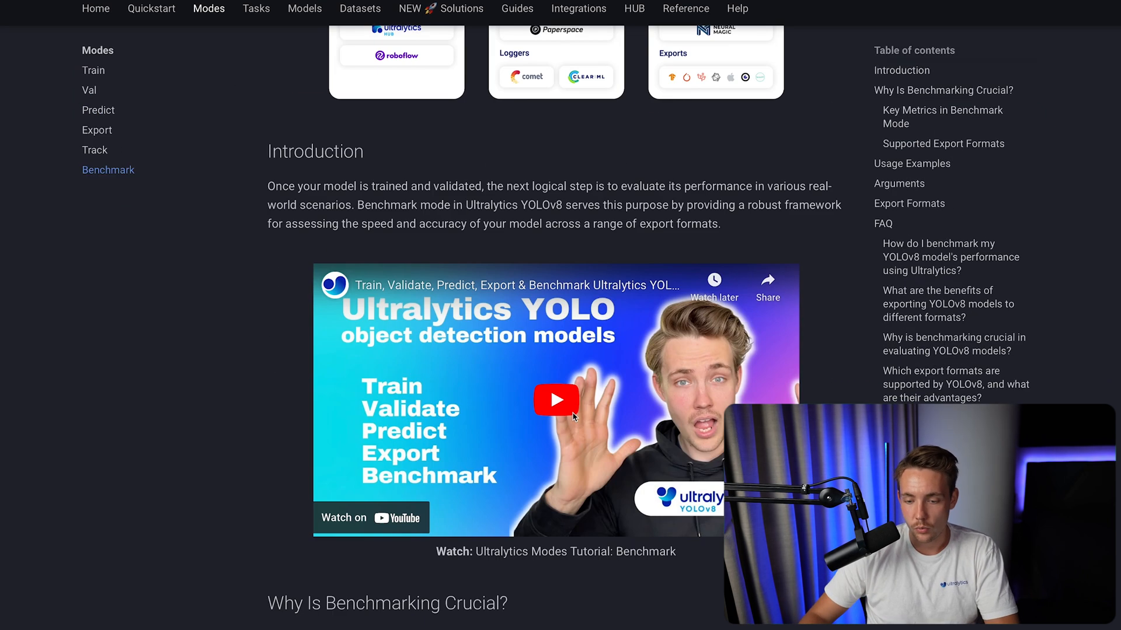
# Scroll the Benchmark page to Usage Examples and show the CLI example
pyautogui.scroll(-3)
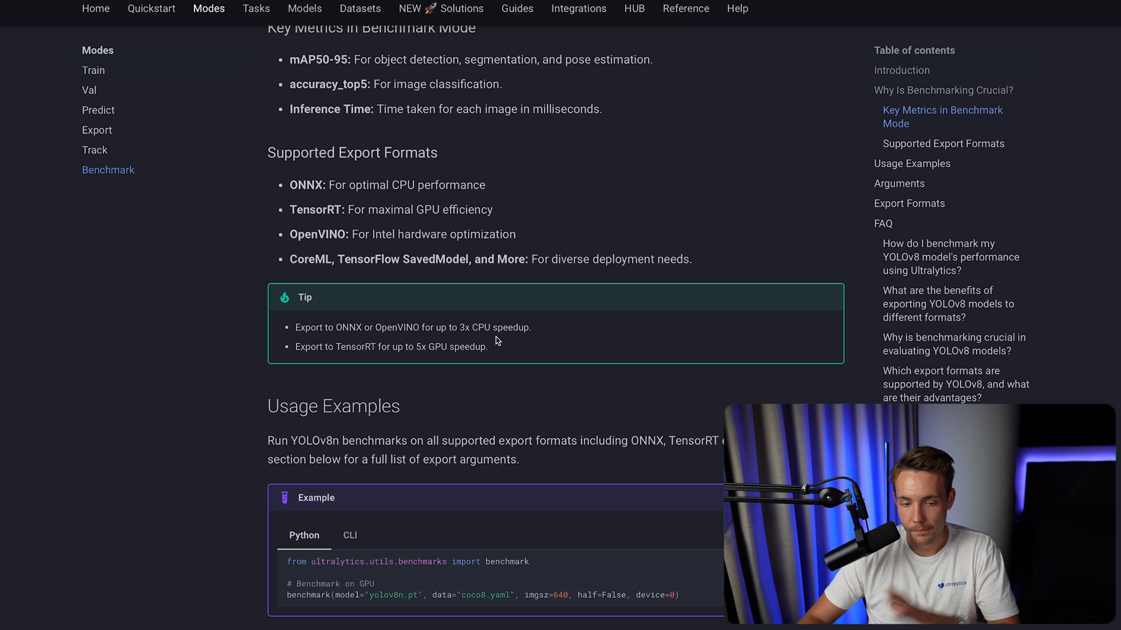
pyautogui.scroll(-3)
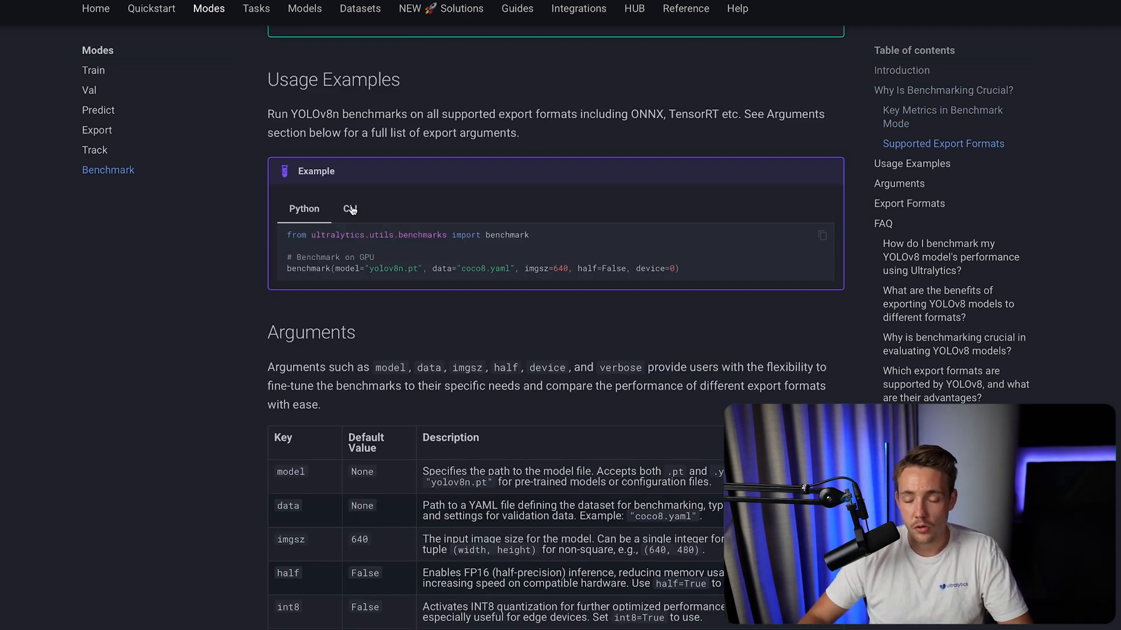
pyautogui.click(350, 209)
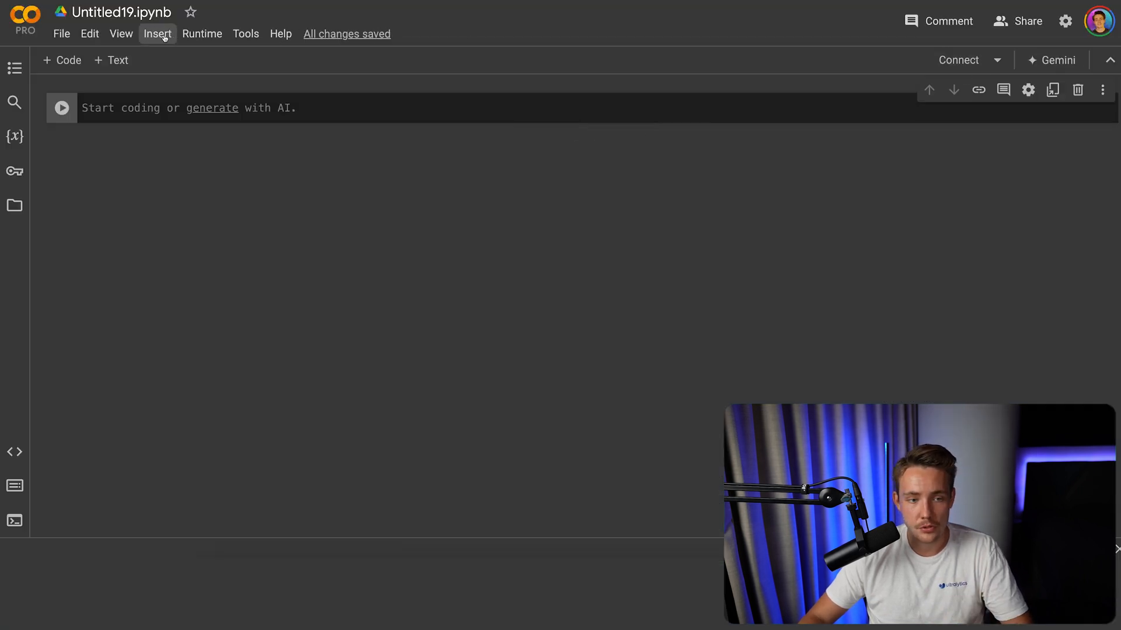
# Switch the notebook's hardware accelerator to an A100 GPU
pyautogui.click(201, 34)
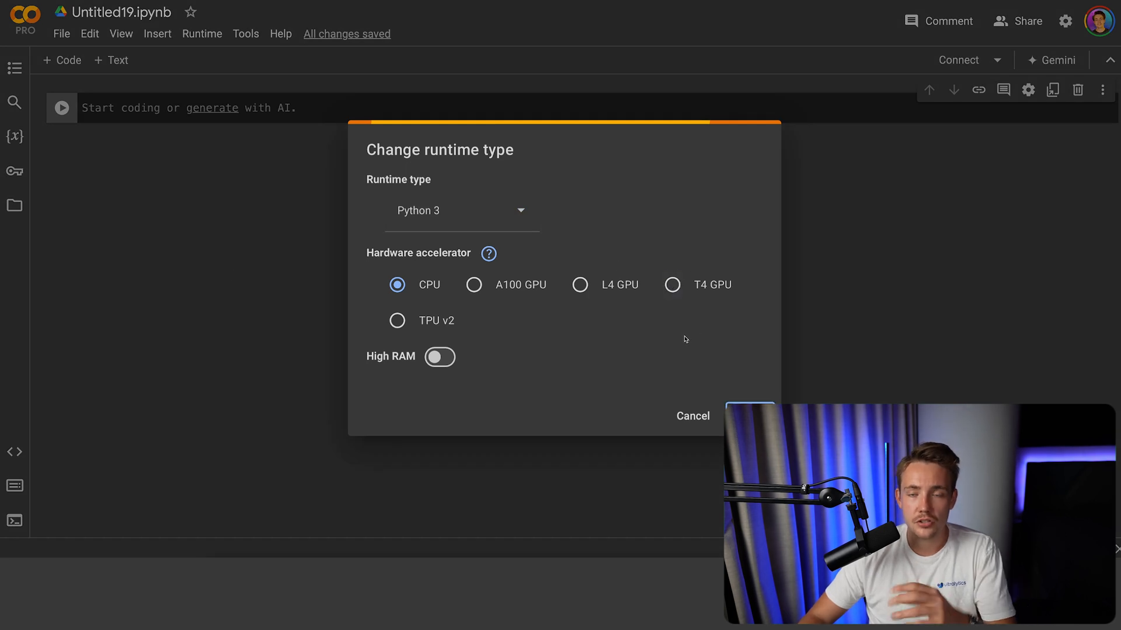
pyautogui.moveTo(683, 337)
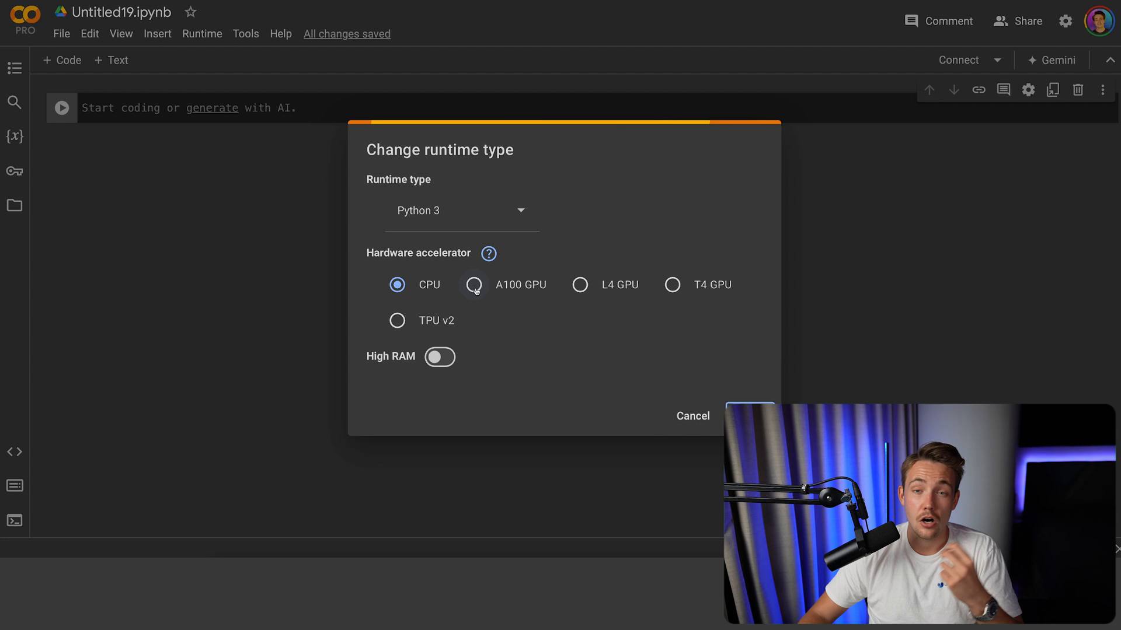
pyautogui.click(473, 284)
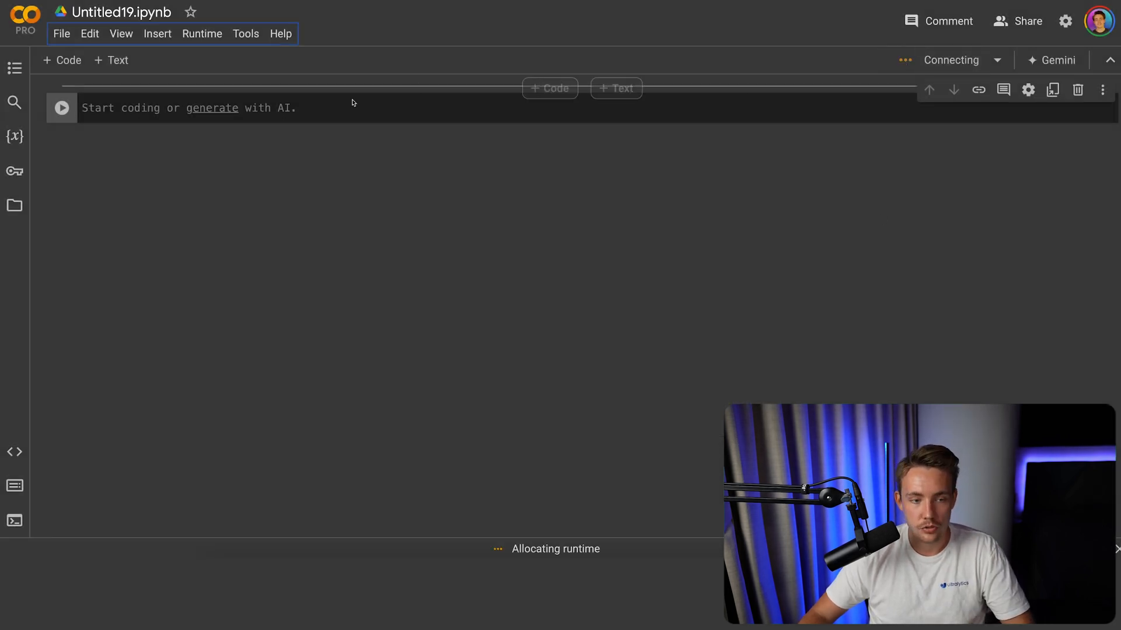
# Add a '!pip install ultralytics' cell and a yolo benchmark cell for yolov8n.pt on coco8.yaml
pyautogui.write('!pip')
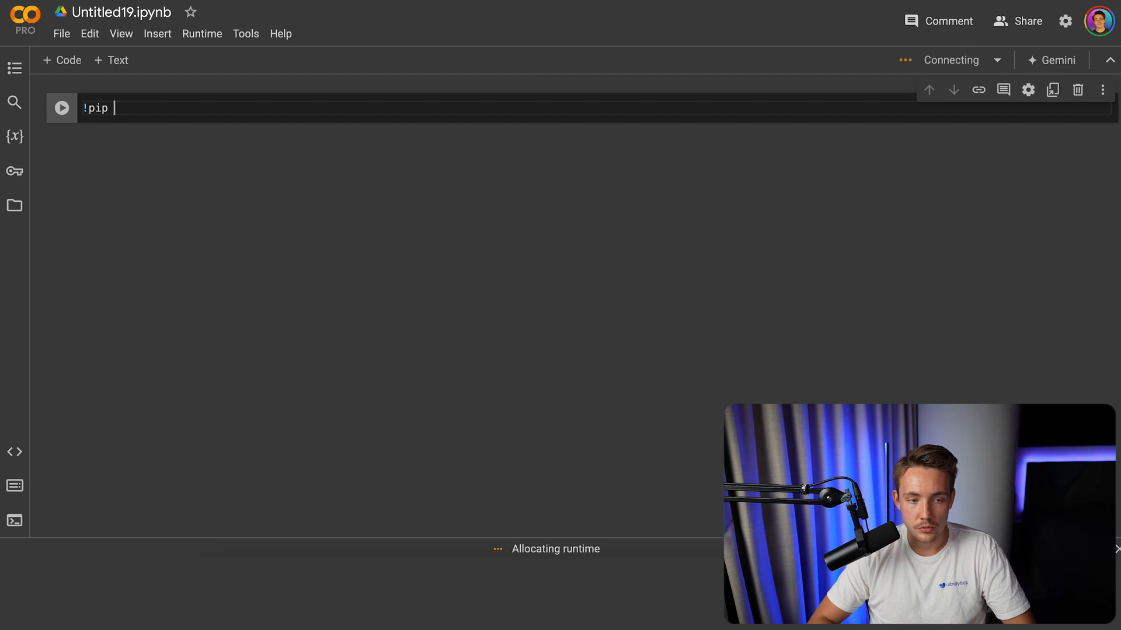
pyautogui.write('install ultralytics')
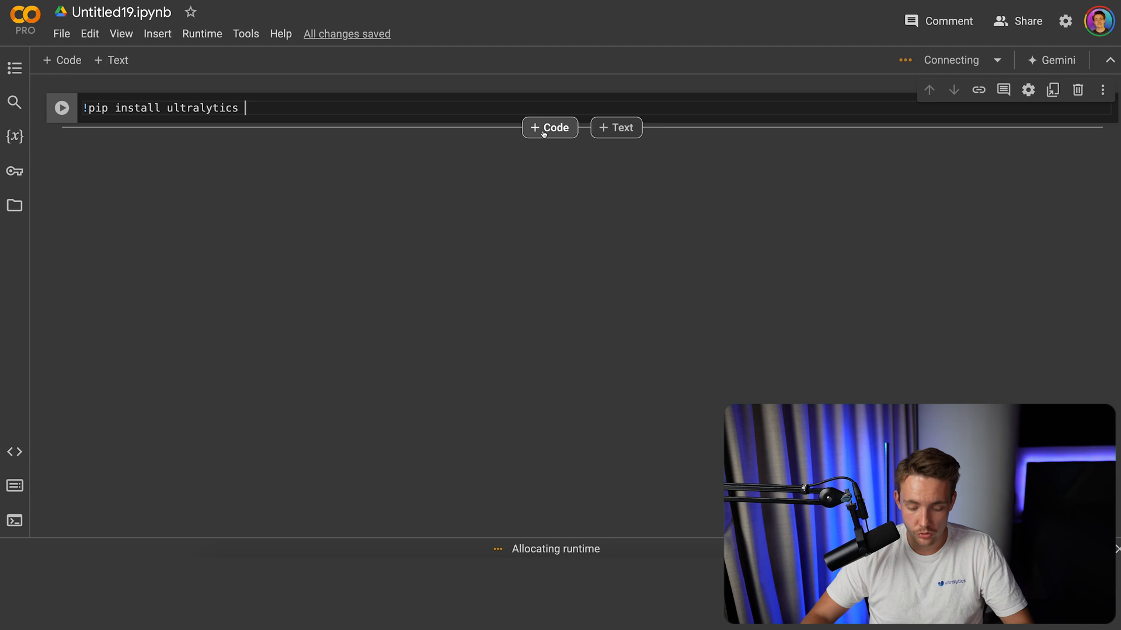
pyautogui.click(549, 127)
pyautogui.write("!yolo benchmark model=yolov8n.pt data='coco8.yaml' imgsz=640 half=False device=0")
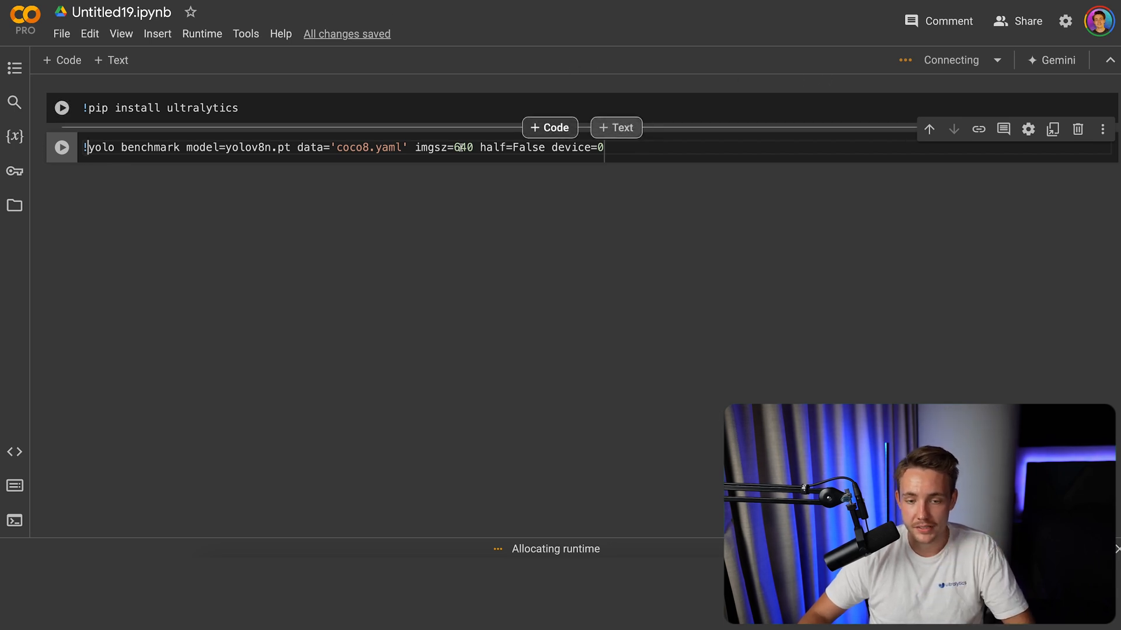
pyautogui.doubleClick(369, 147)
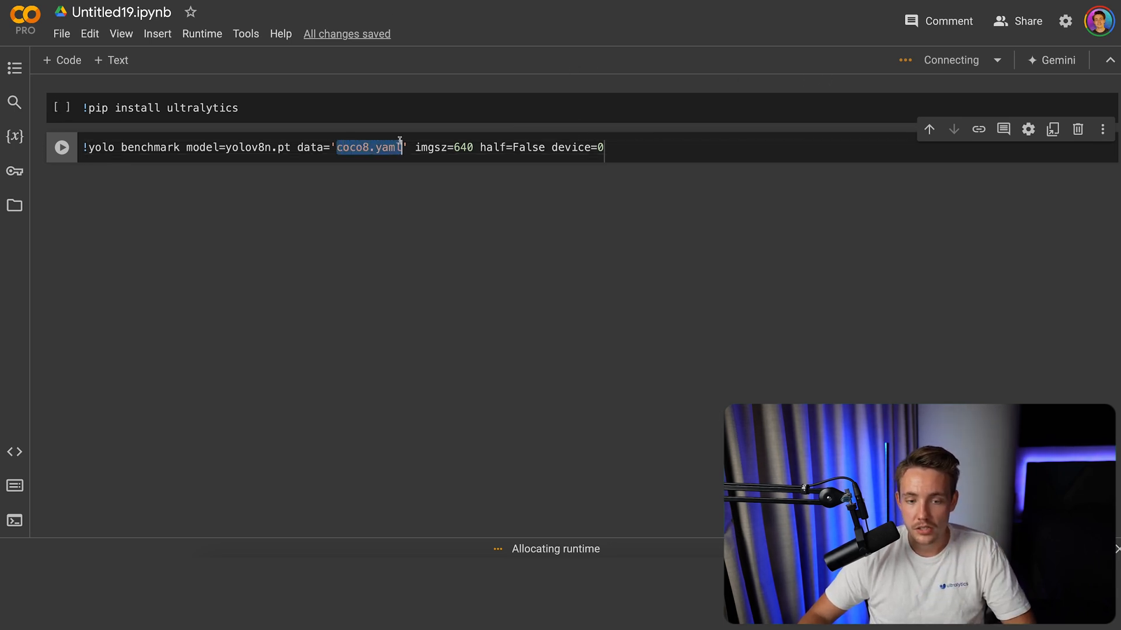
pyautogui.click(549, 127)
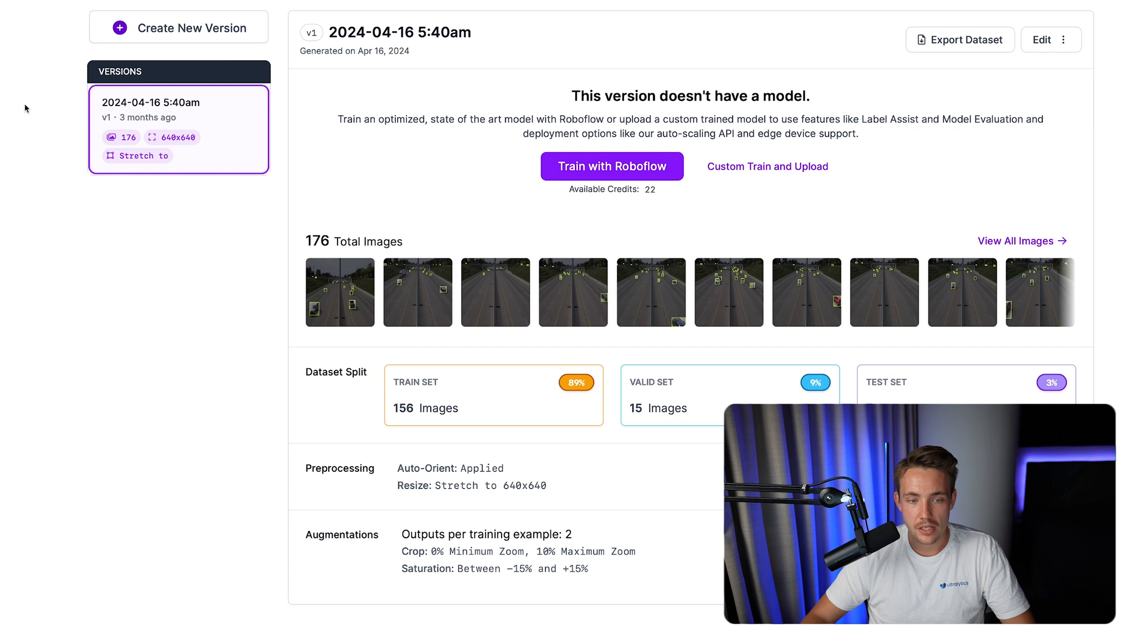
# Export the Roboflow dataset version in YOLOv9 format as download code
pyautogui.click(959, 39)
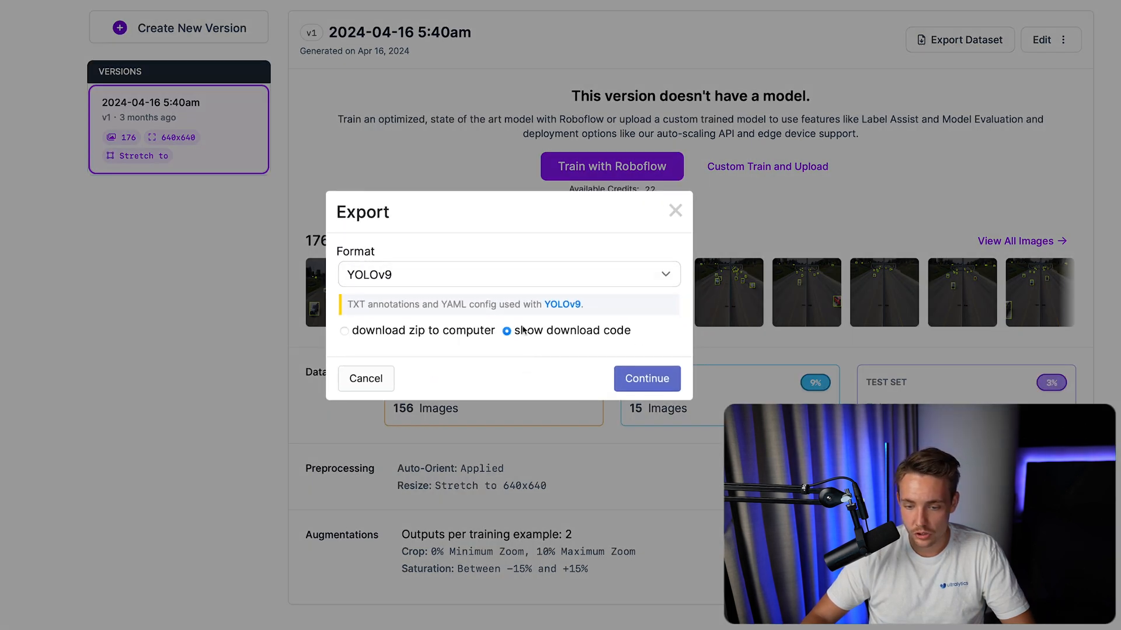
pyautogui.click(645, 379)
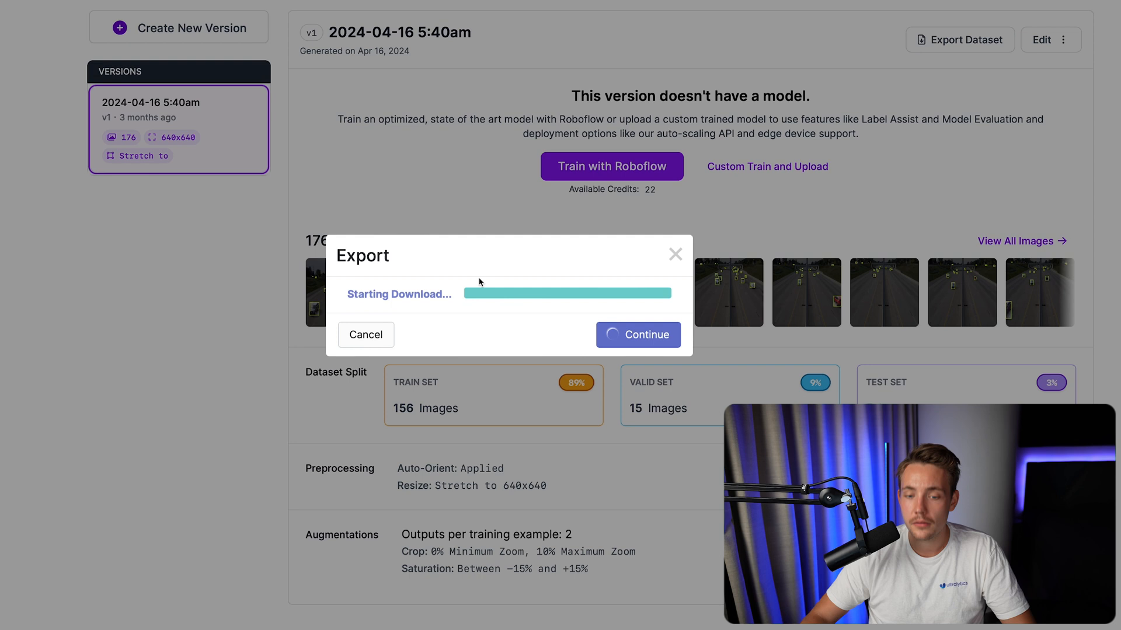
pyautogui.click(637, 335)
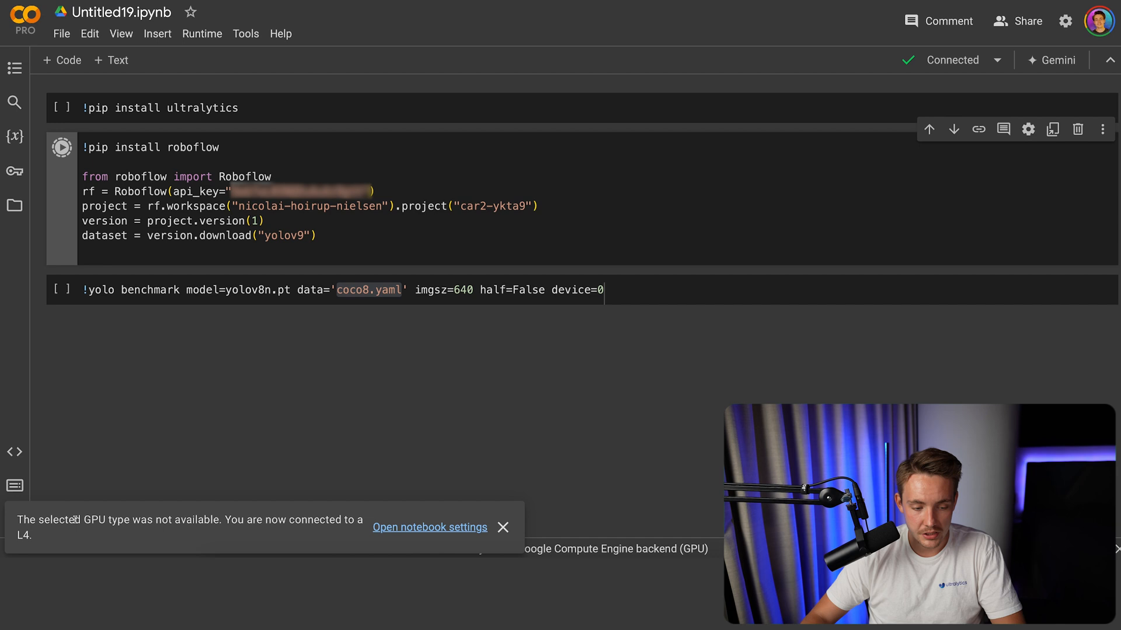
# Run the Roboflow car2-1 download cell and open the dataset's data.yaml
pyautogui.click(62, 147)
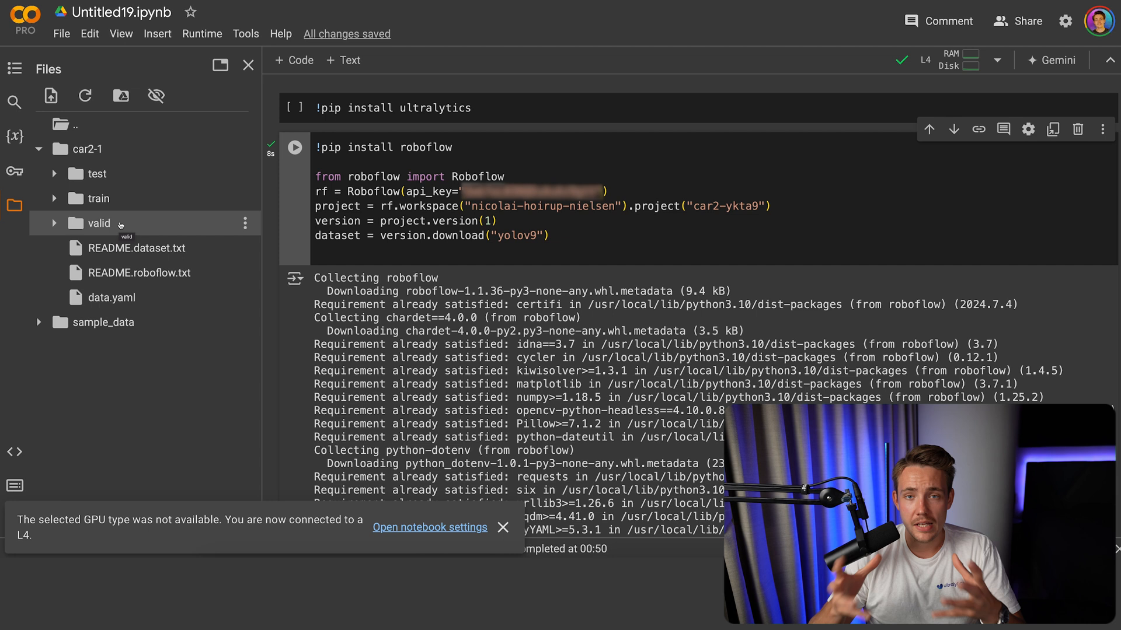
pyautogui.moveTo(150, 199)
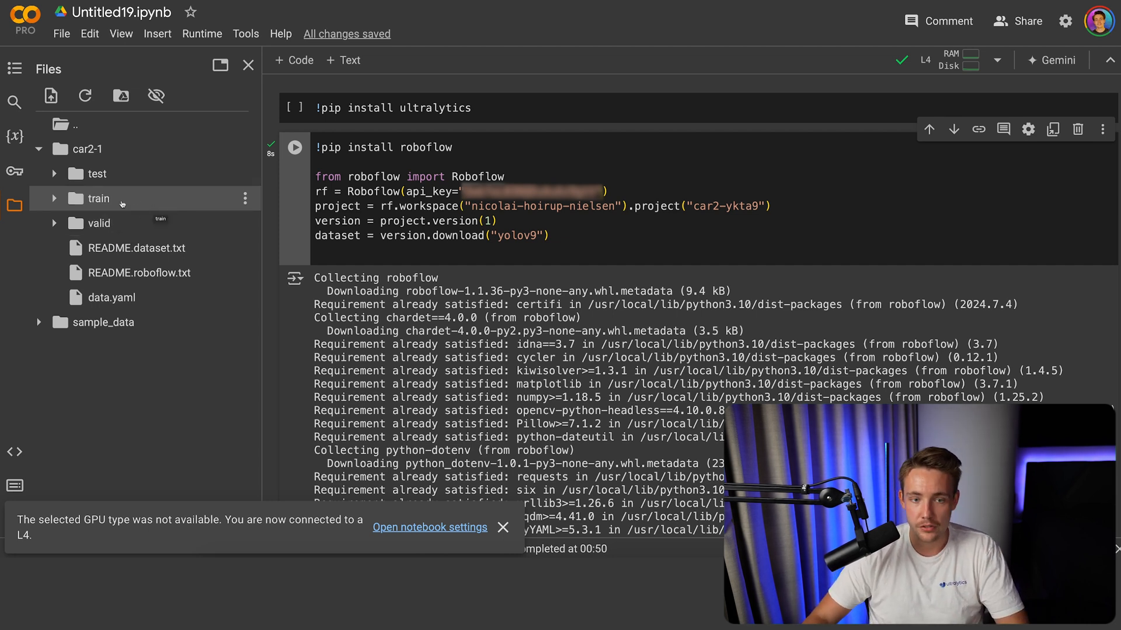
pyautogui.doubleClick(113, 297)
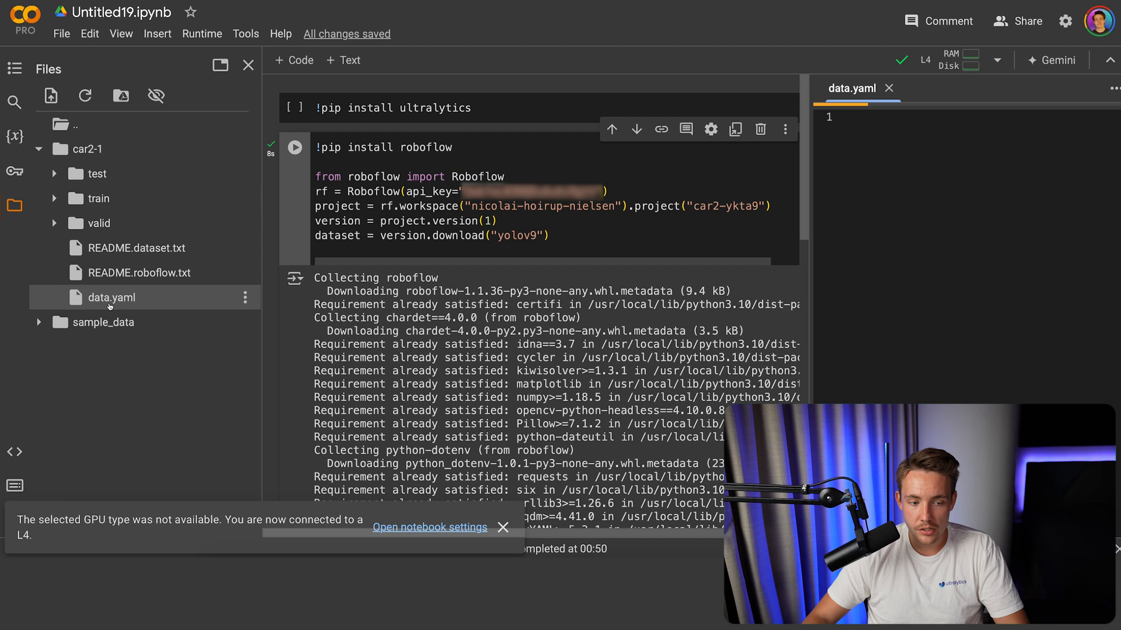
# Set data.yaml train to /content/car2-1/train/images and val to /content/car2-1/valid/images
pyautogui.click(111, 297)
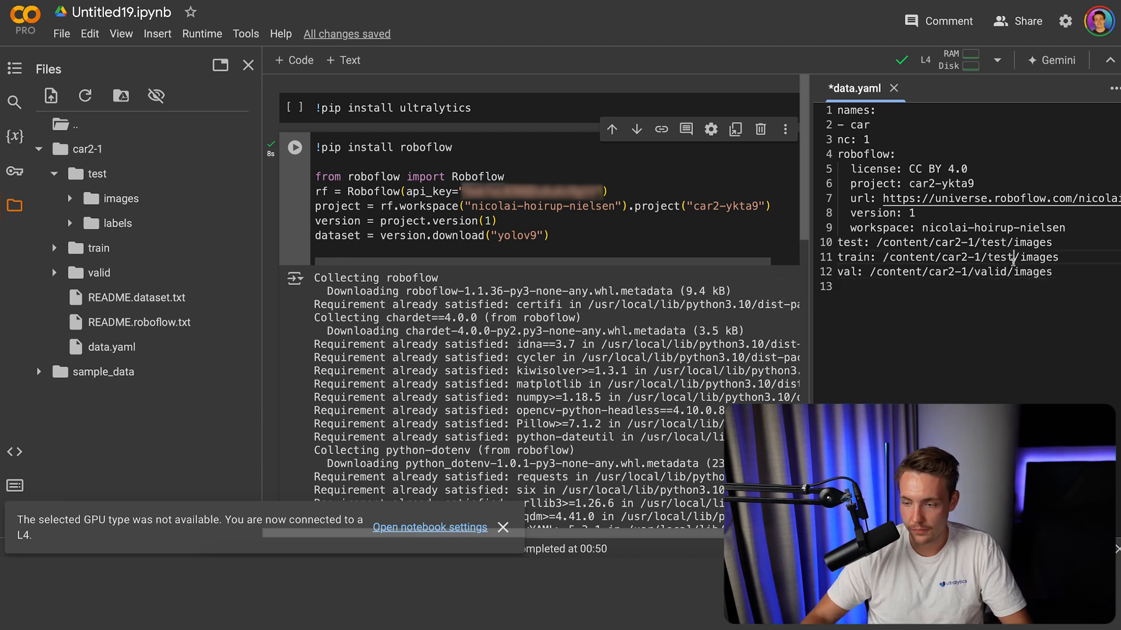
pyautogui.write('train')
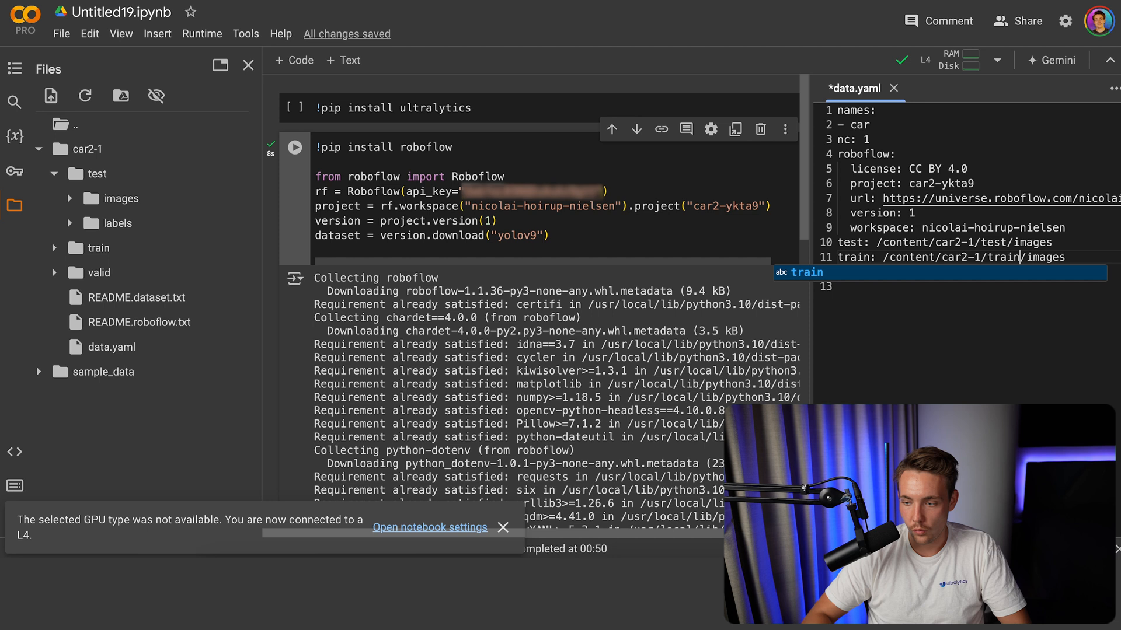
pyautogui.write('val: /content/car2-1/valid/images')
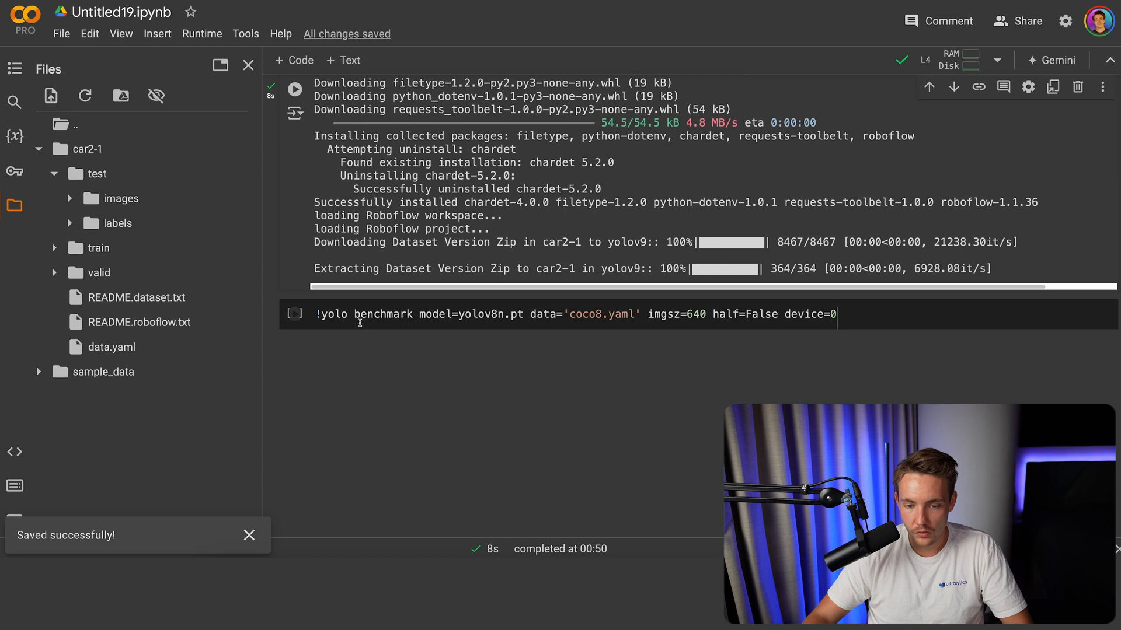
# Retarget the benchmark cell to yolov10n.pt with /content/car2-1/data.yaml and run it
pyautogui.doubleClick(593, 314)
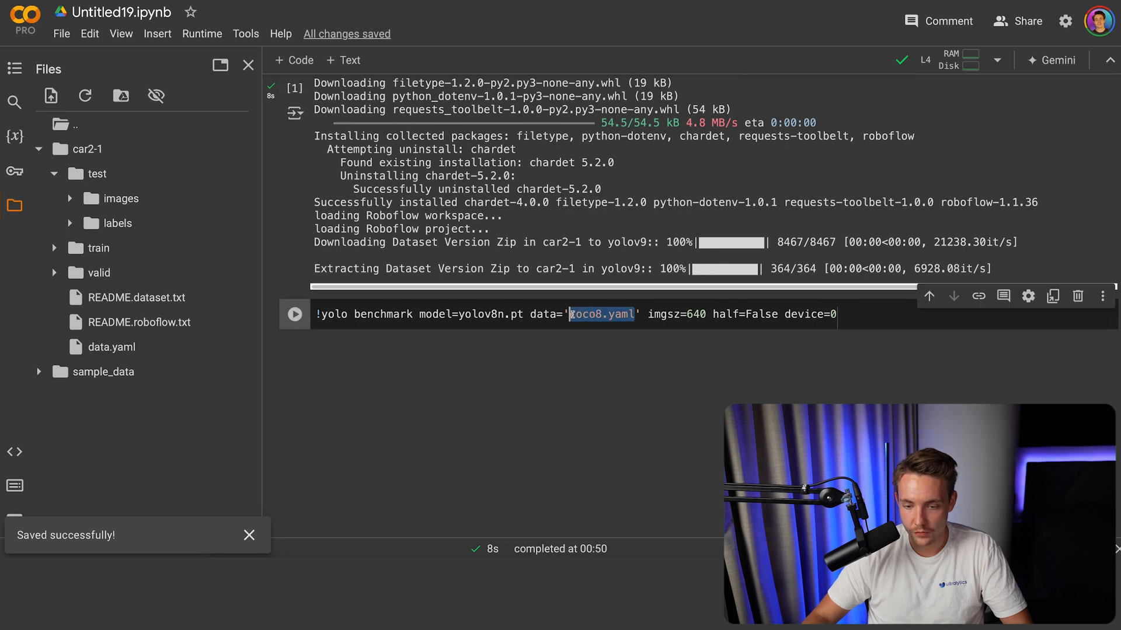
pyautogui.write('/content/car2-1/data.yaml')
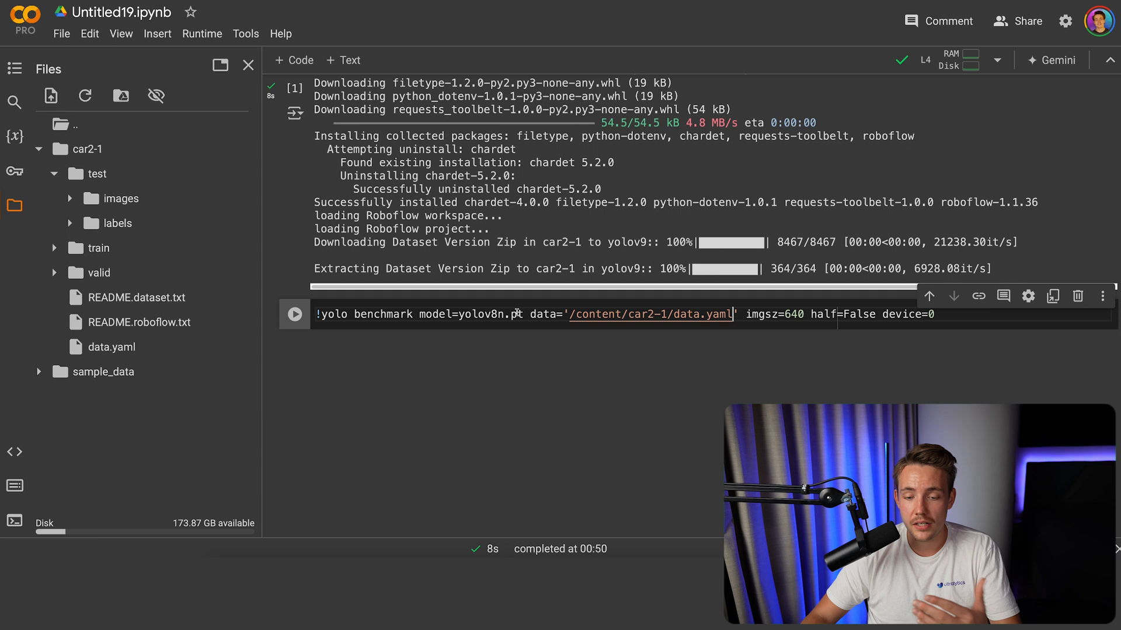
pyautogui.doubleClick(492, 315)
pyautogui.write('10')
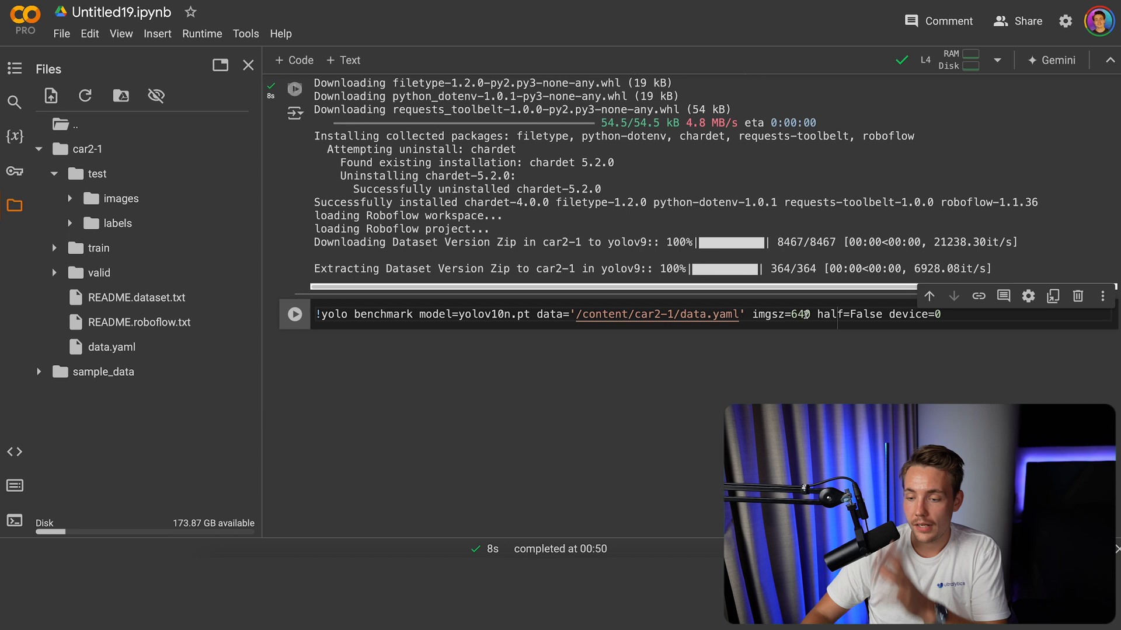
pyautogui.doubleClick(847, 314)
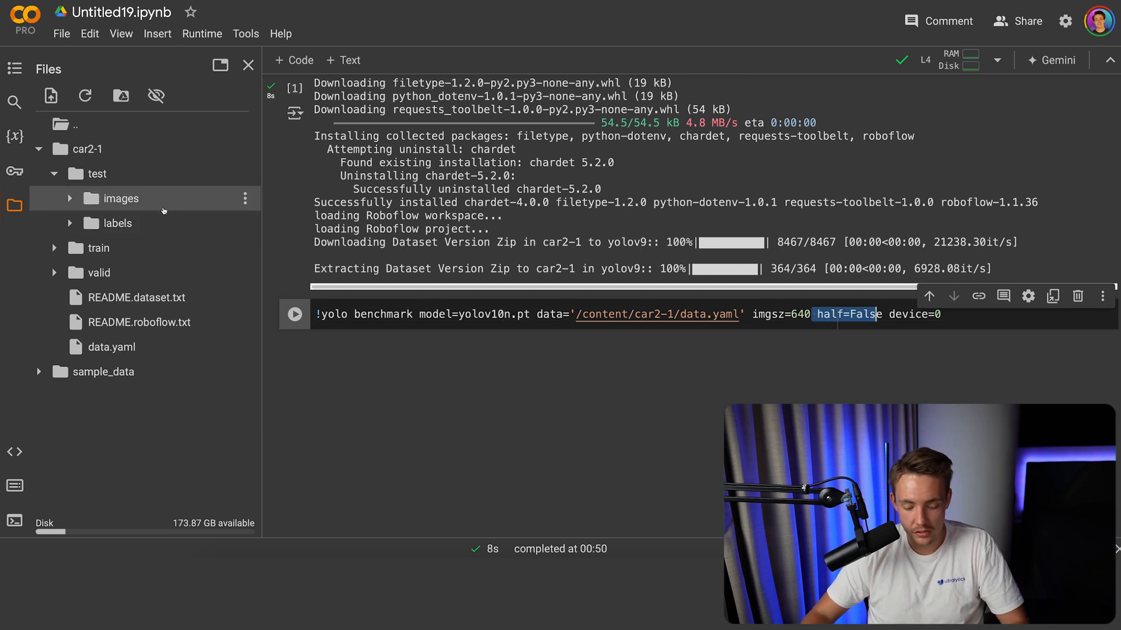
pyautogui.click(248, 65)
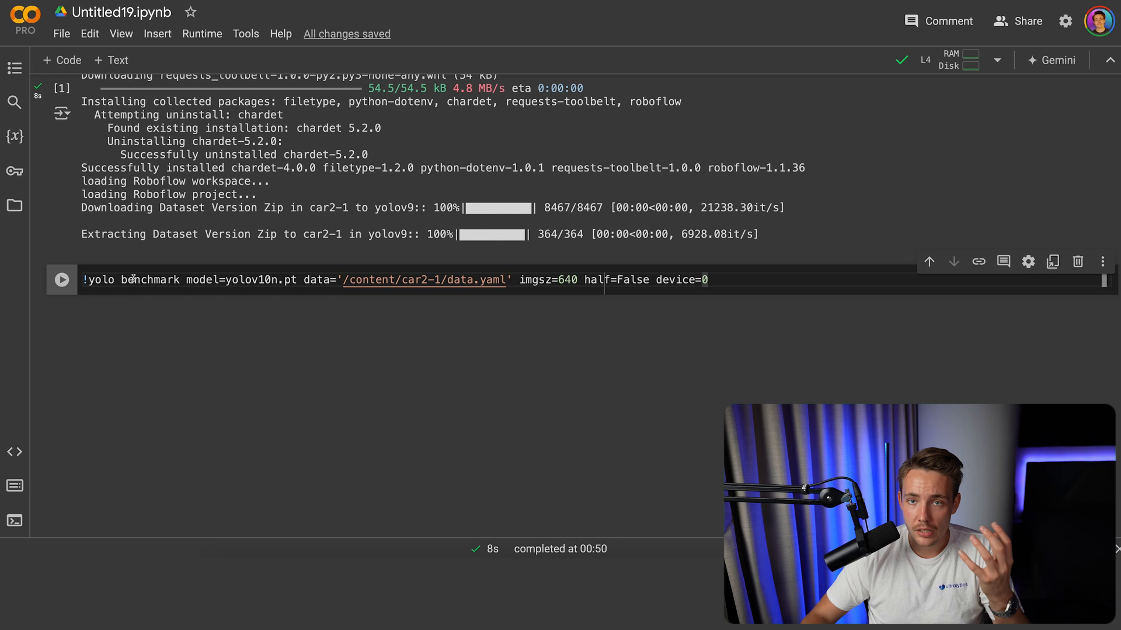
pyautogui.click(62, 280)
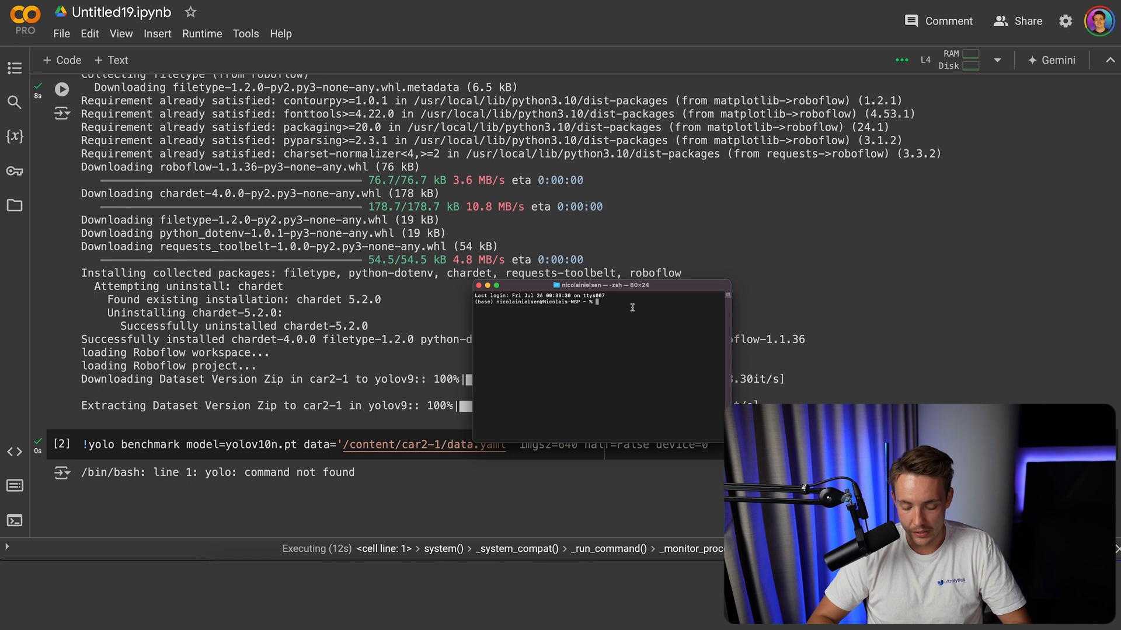
# Activate the py39 conda environment and run a local YOLOv10n benchmark at imgsz 640, half=False
pyautogui.write('conda aa')
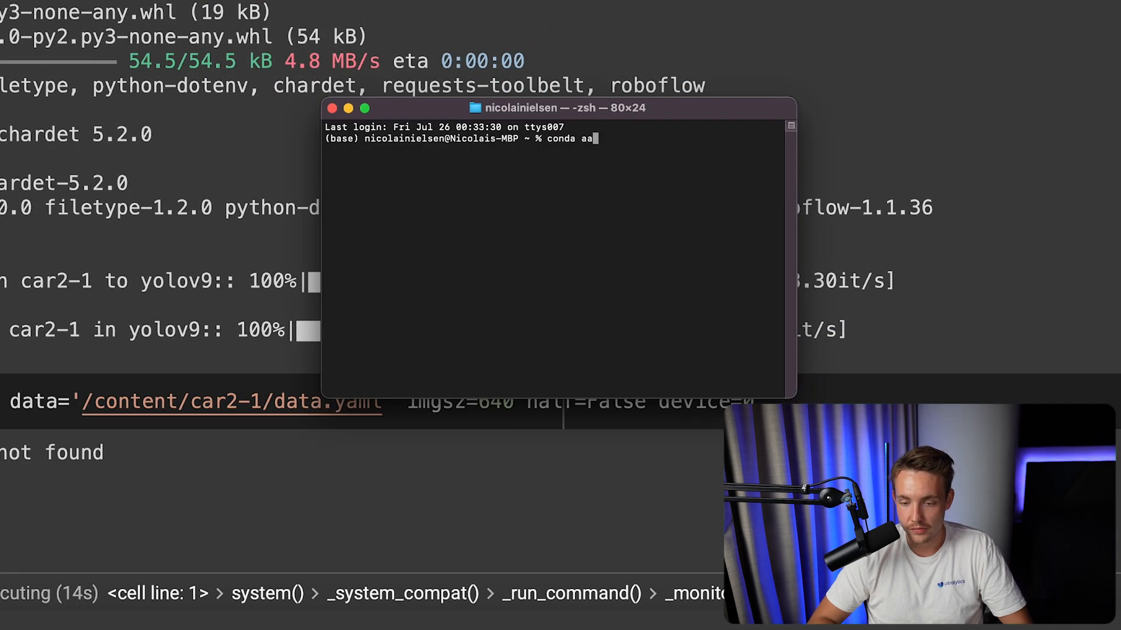
pyautogui.write('ctivate')
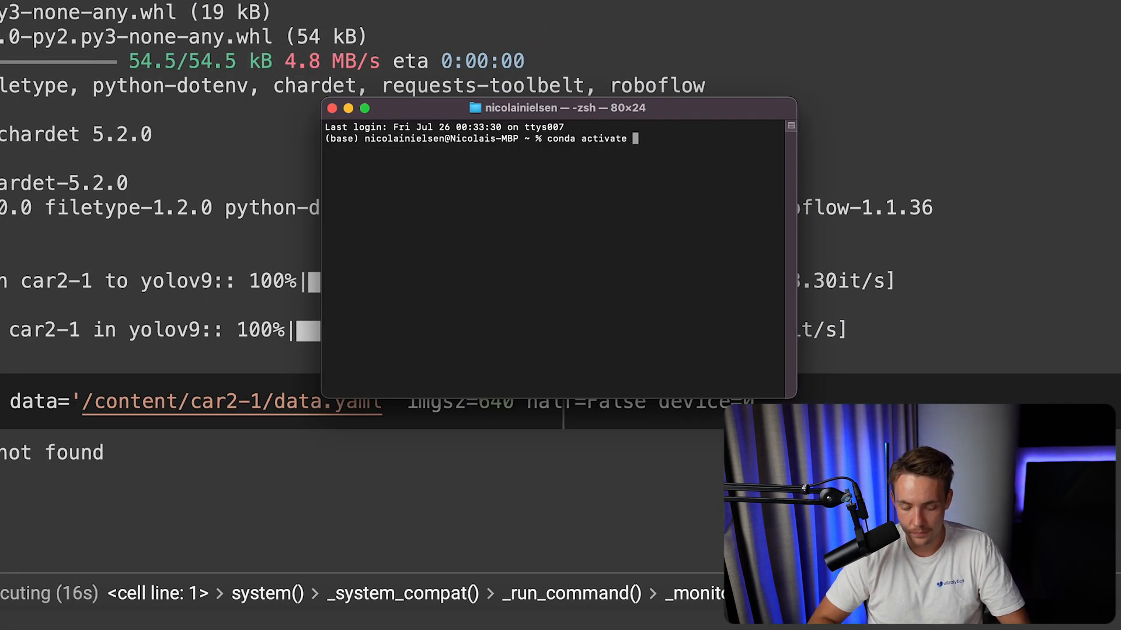
pyautogui.write('py39')
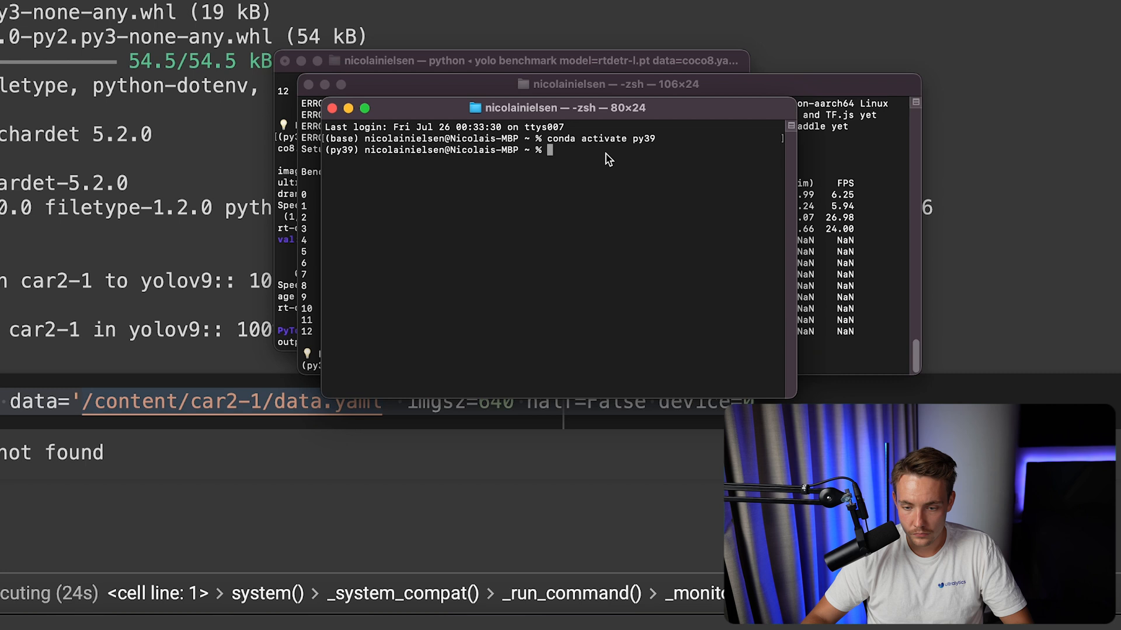
pyautogui.write("!yolo benchmark model=yolov10n.pt data='/content/car2-1/data.yaml' imgsz=640 half=False device=0")
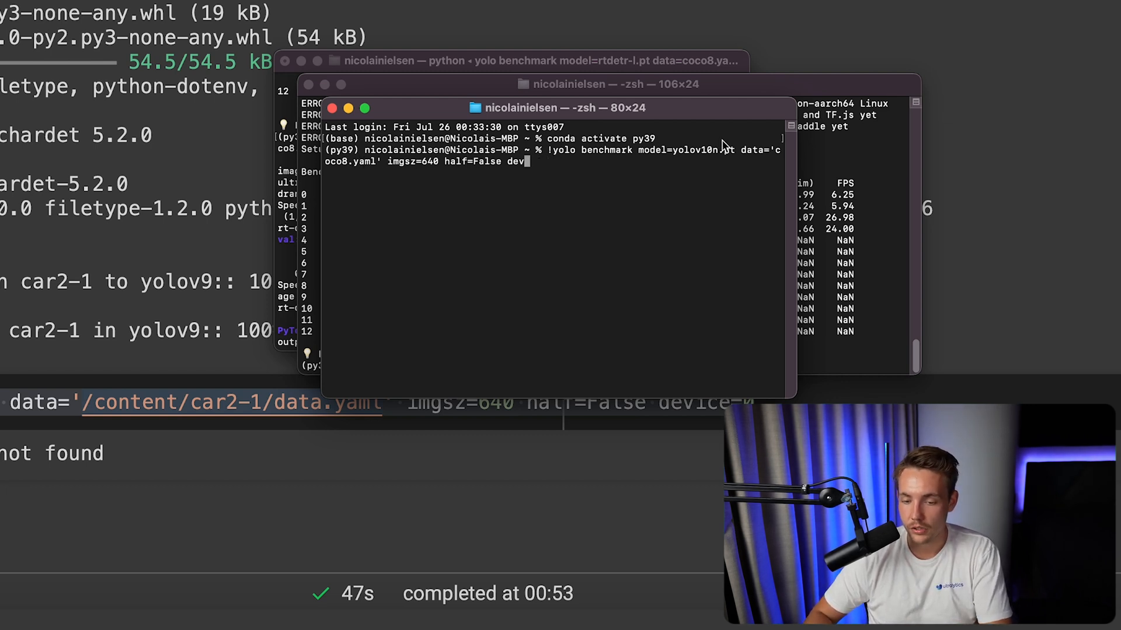
pyautogui.press('Backspace')
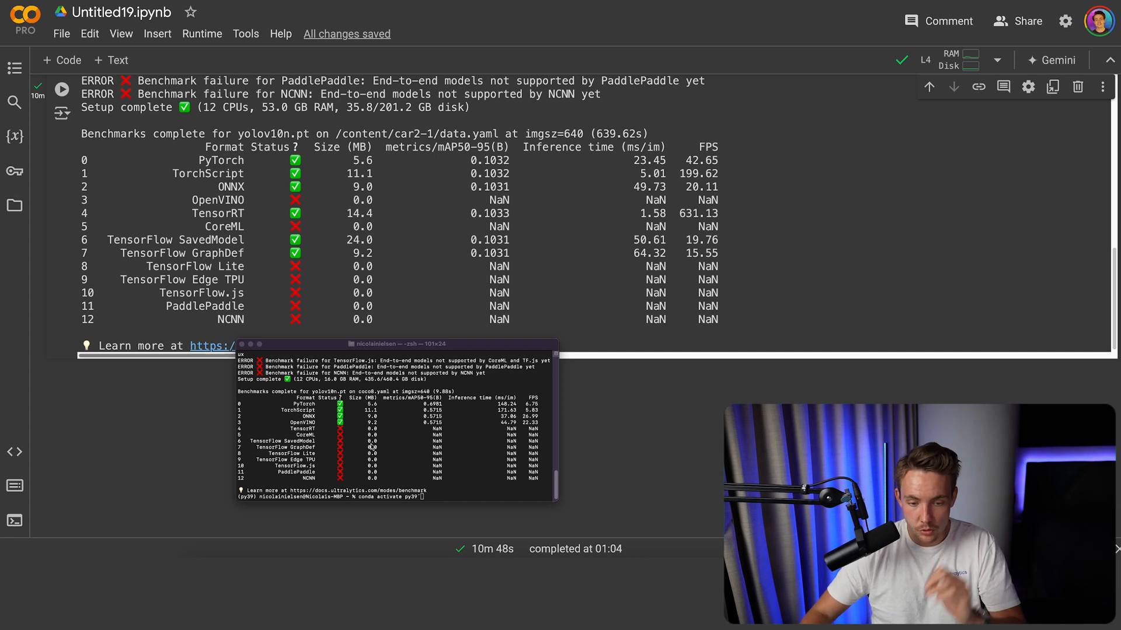
pyautogui.moveTo(404, 206)
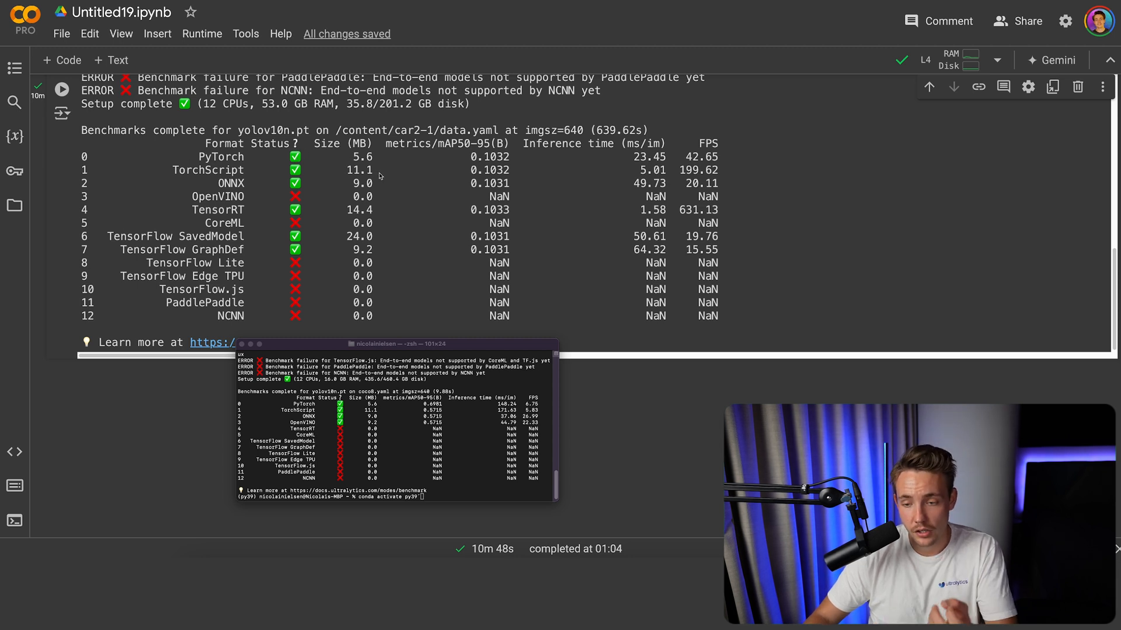
pyautogui.moveTo(641, 227)
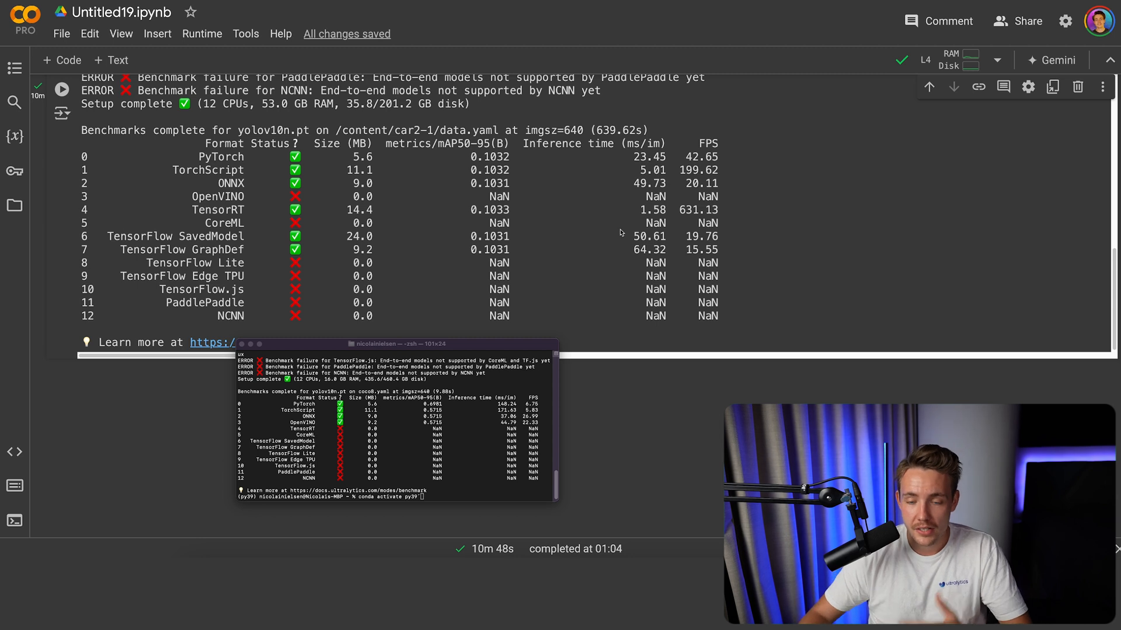
pyautogui.moveTo(712, 200)
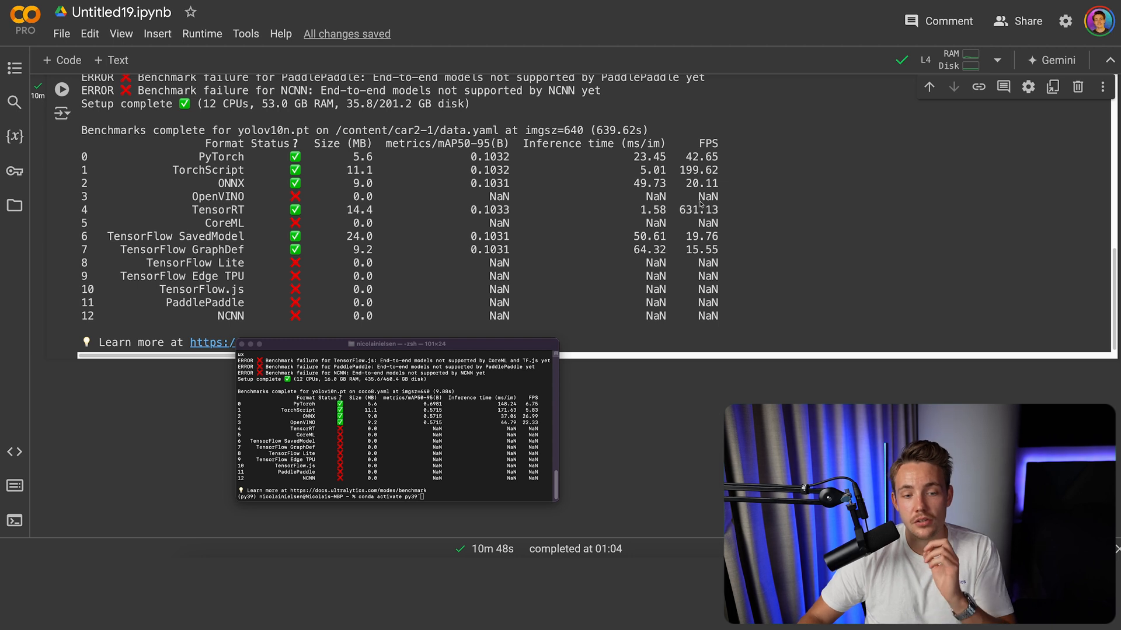
pyautogui.moveTo(434, 171)
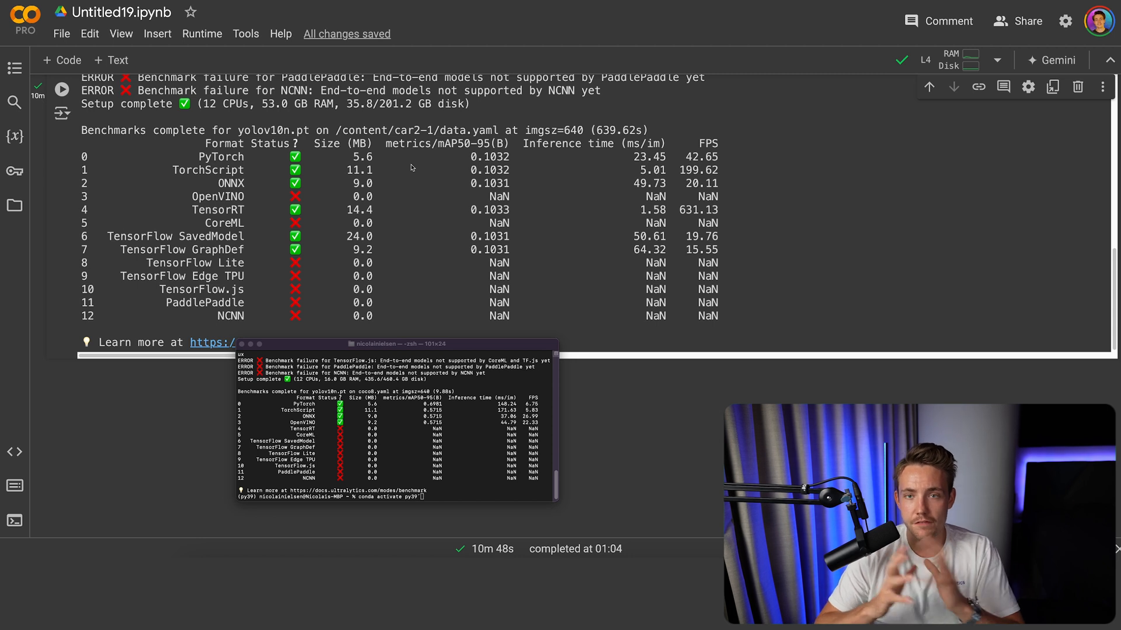
pyautogui.moveTo(385, 172)
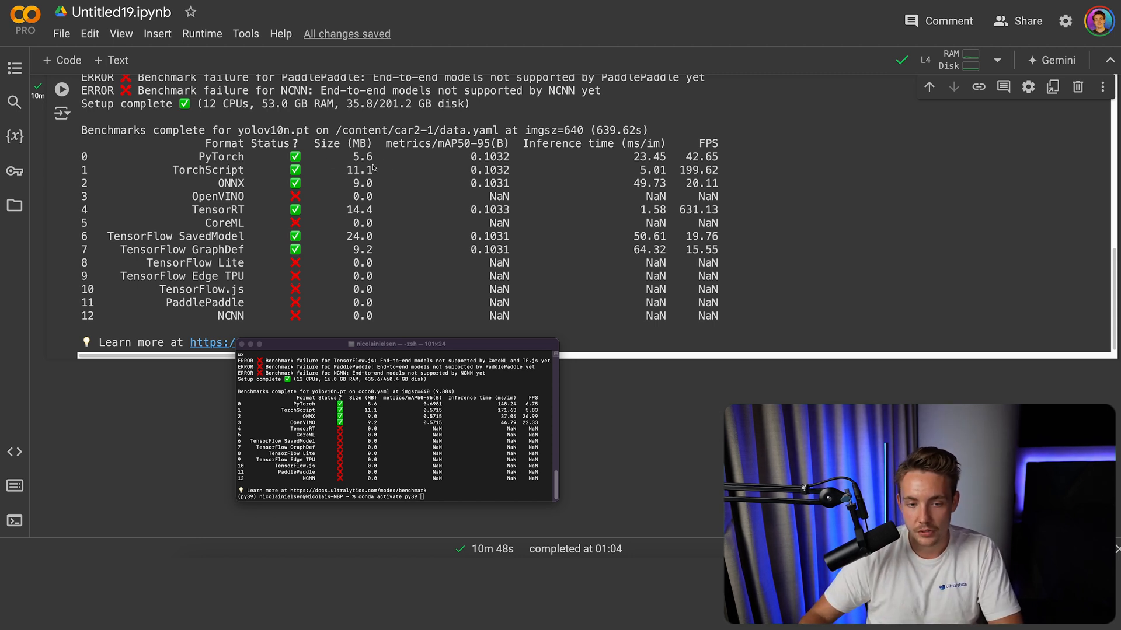
pyautogui.moveTo(351, 235)
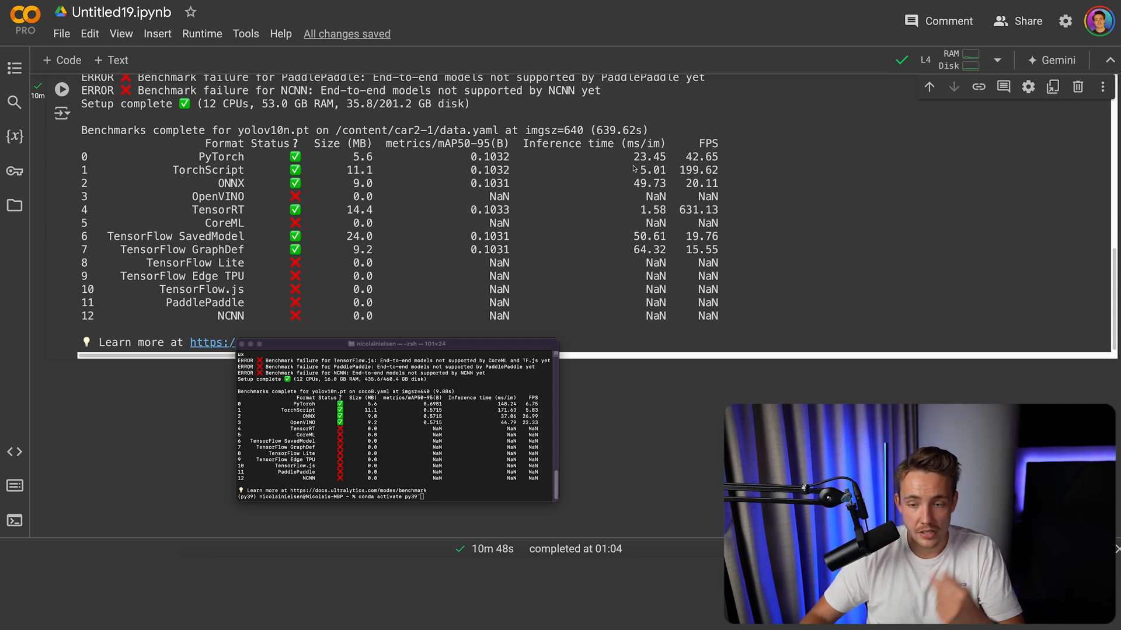
pyautogui.moveTo(695, 226)
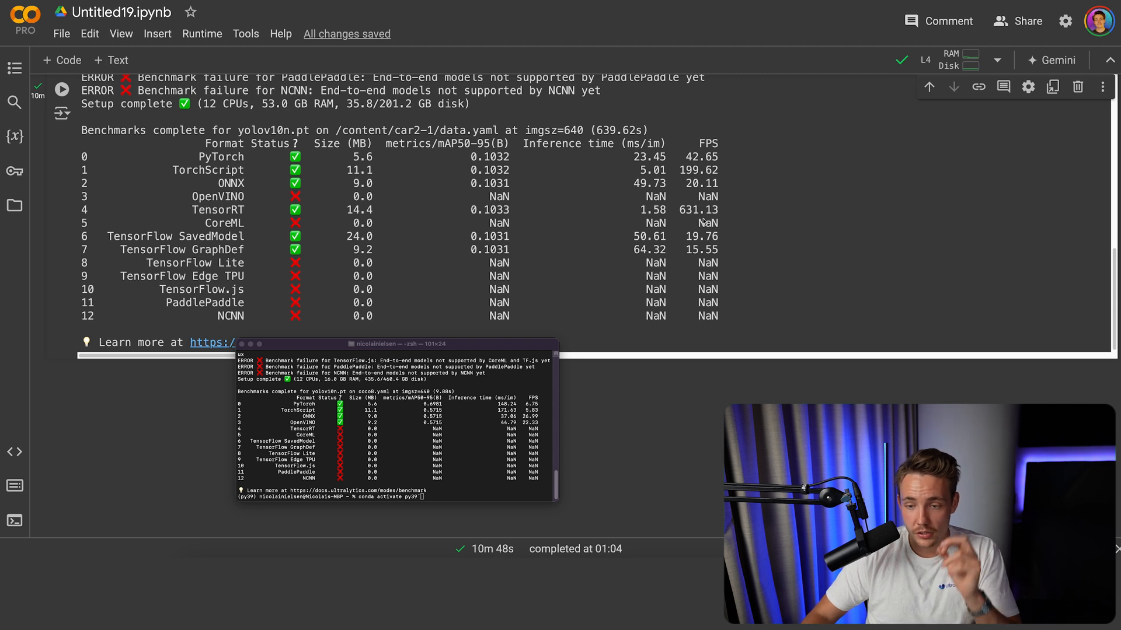
pyautogui.moveTo(418, 348)
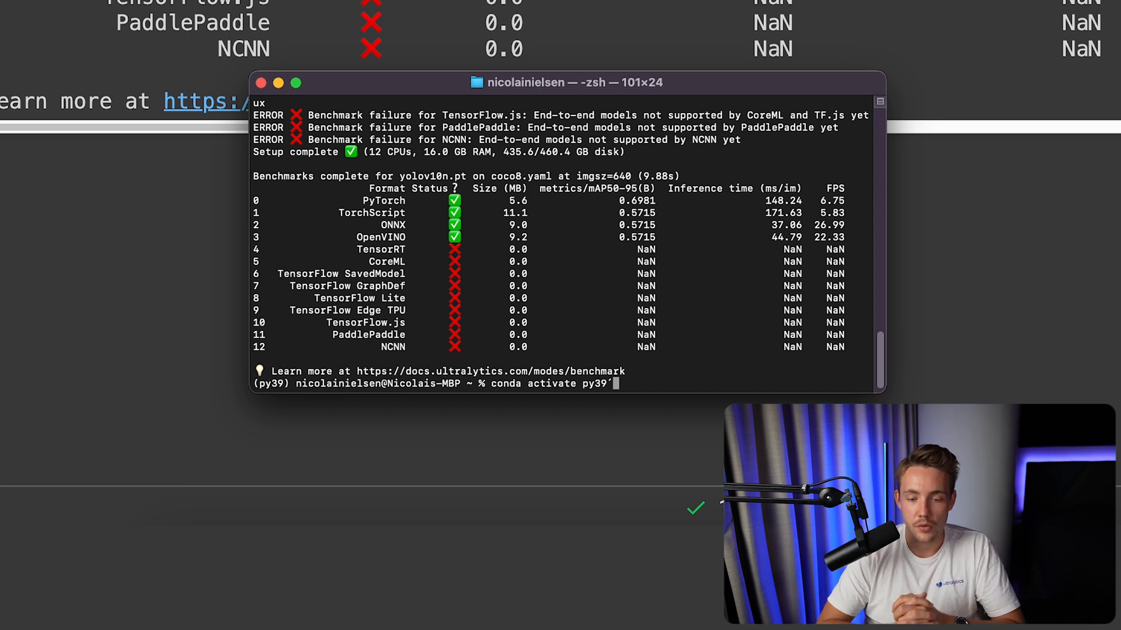
pyautogui.moveTo(631, 218)
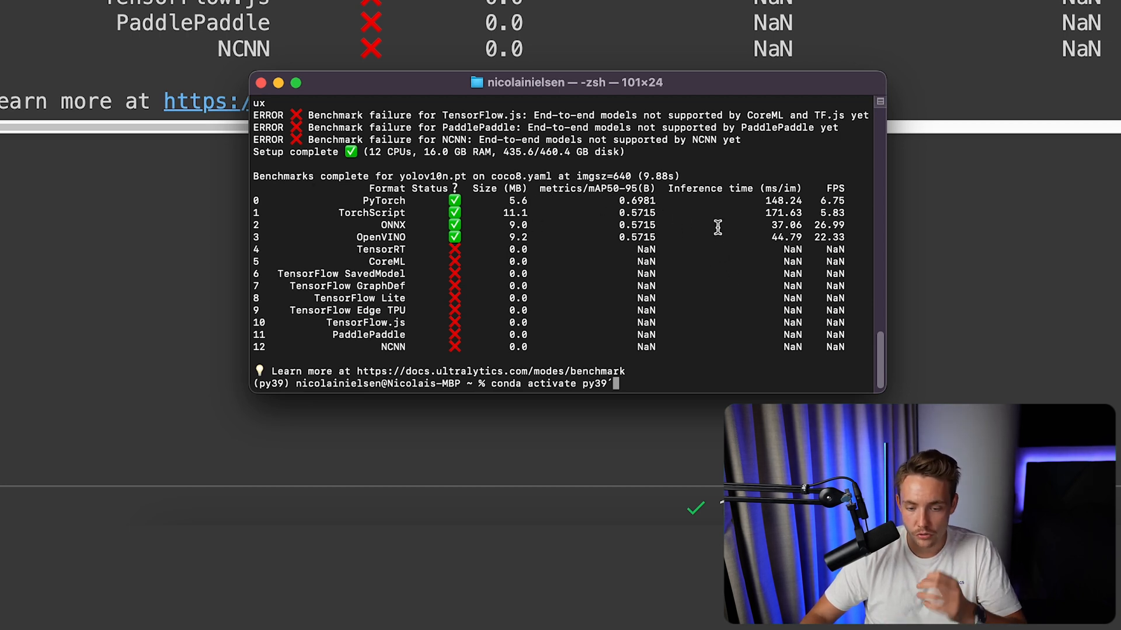
pyautogui.moveTo(819, 200)
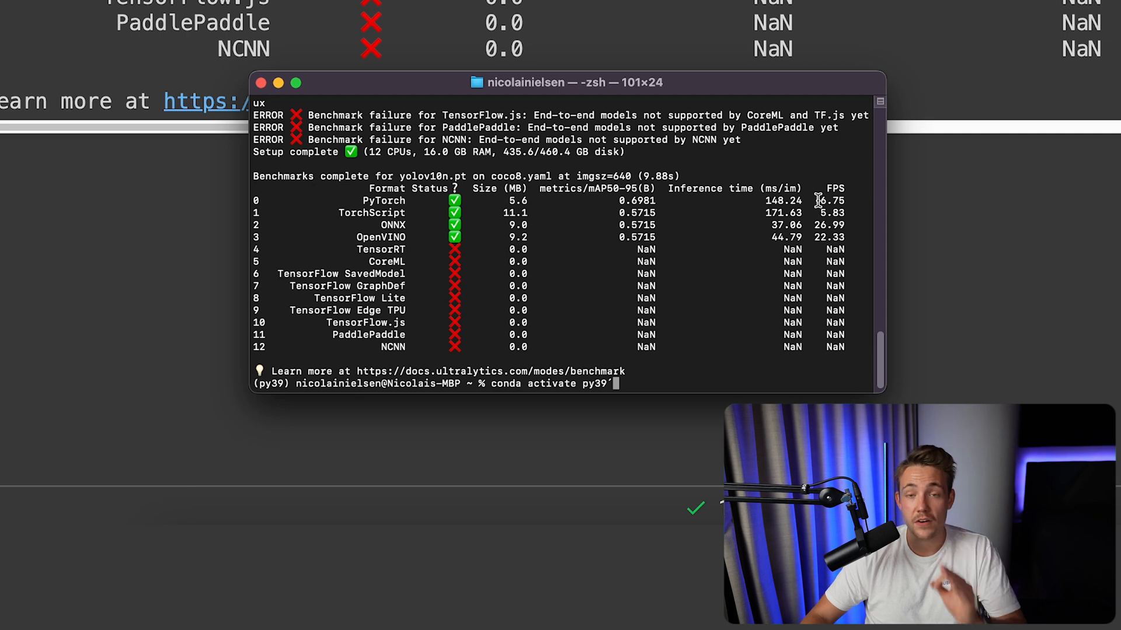